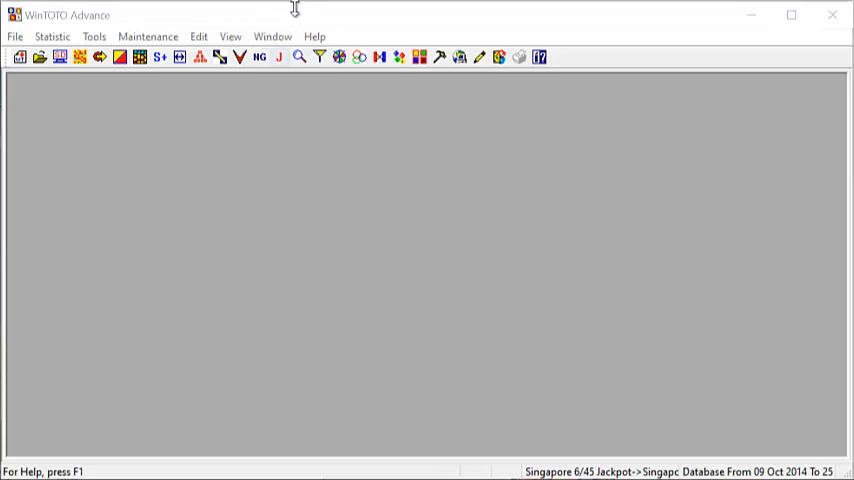
# - Show the About box with WinTOTO Advance version 4.0.0.0 and 2009 copyright
pyautogui.click(314, 36)
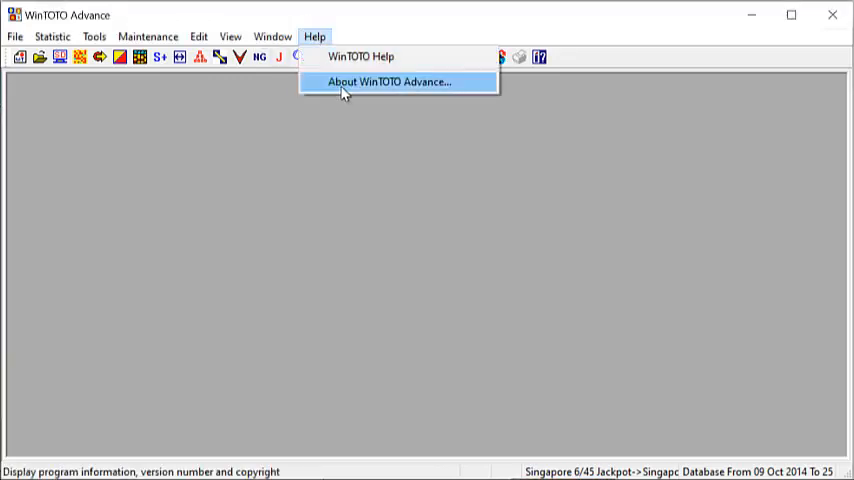
pyautogui.click(389, 81)
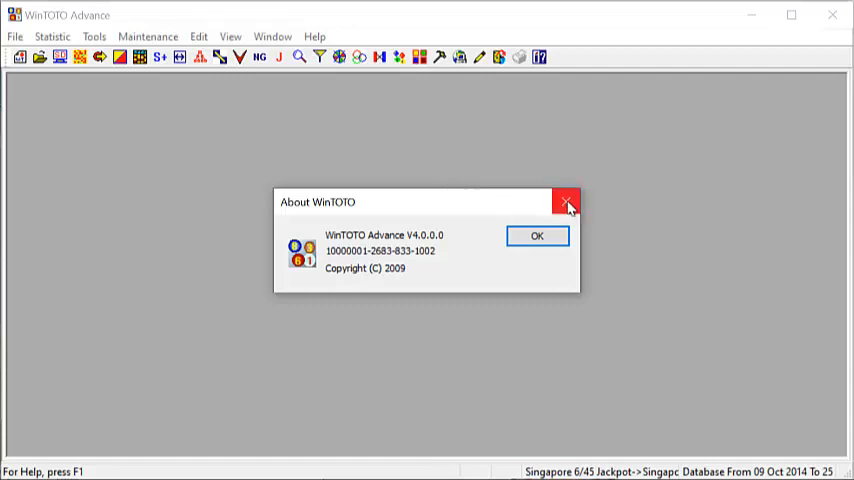
# - Close the About box and order WinTOTO Advance 3.9 via Buy Now on Assemblix
pyautogui.click(567, 202)
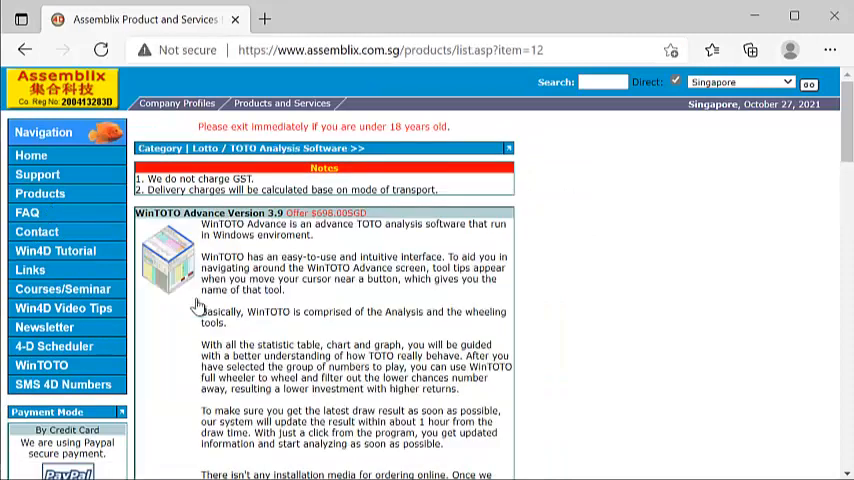
pyautogui.scroll(-3)
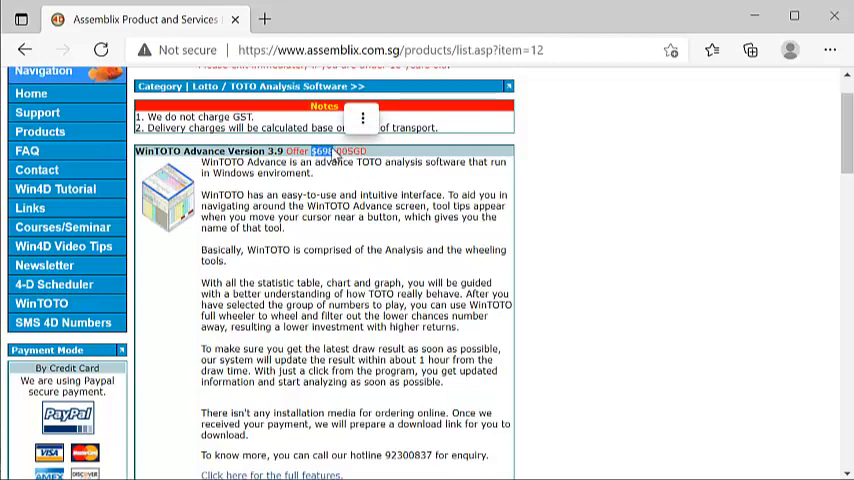
pyautogui.scroll(-3)
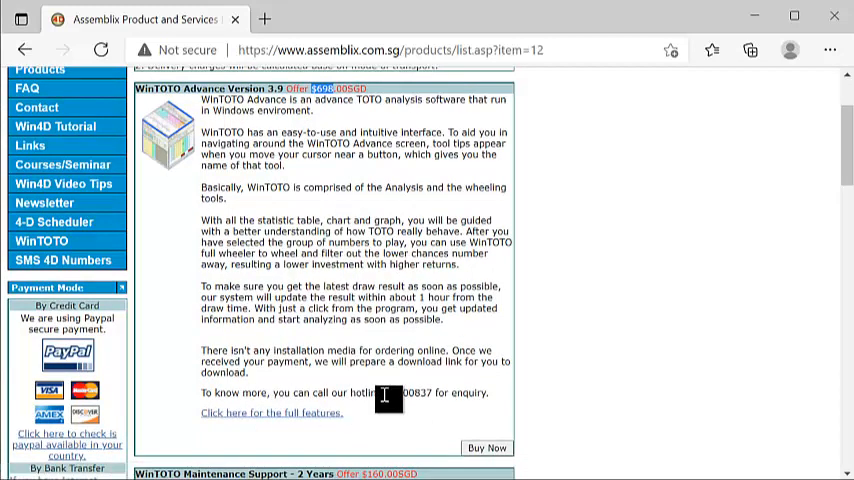
pyautogui.rightClick(405, 392)
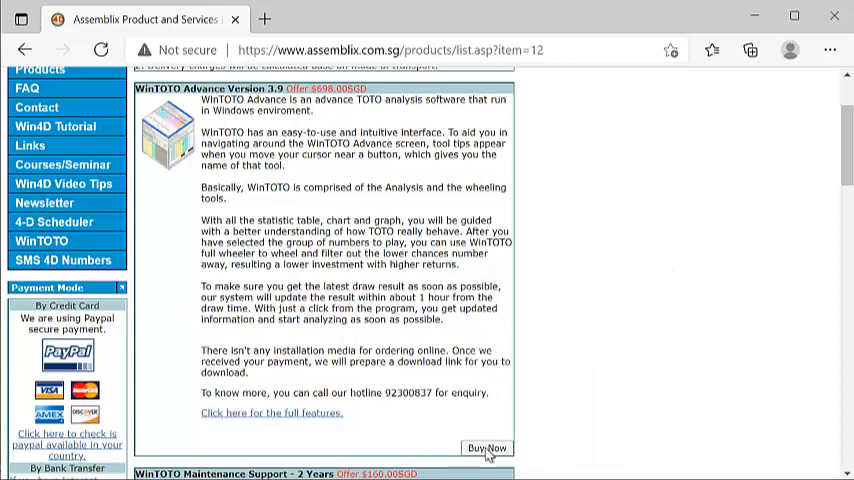
pyautogui.click(487, 447)
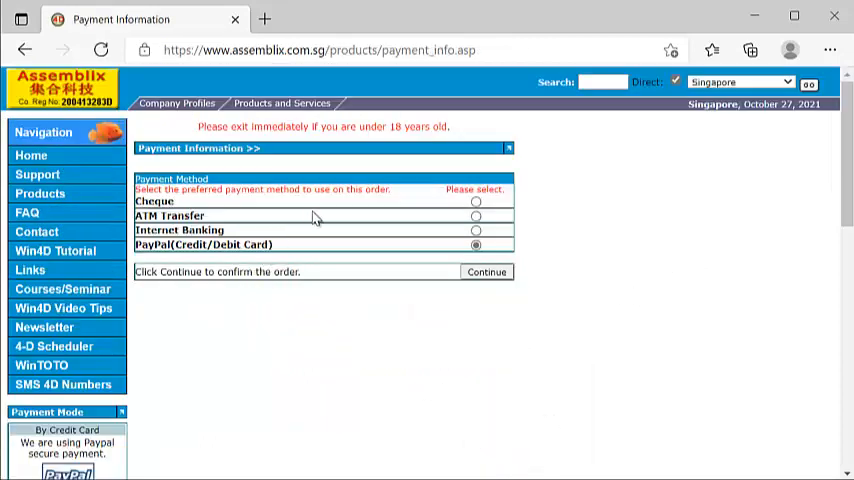
pyautogui.moveTo(305, 230)
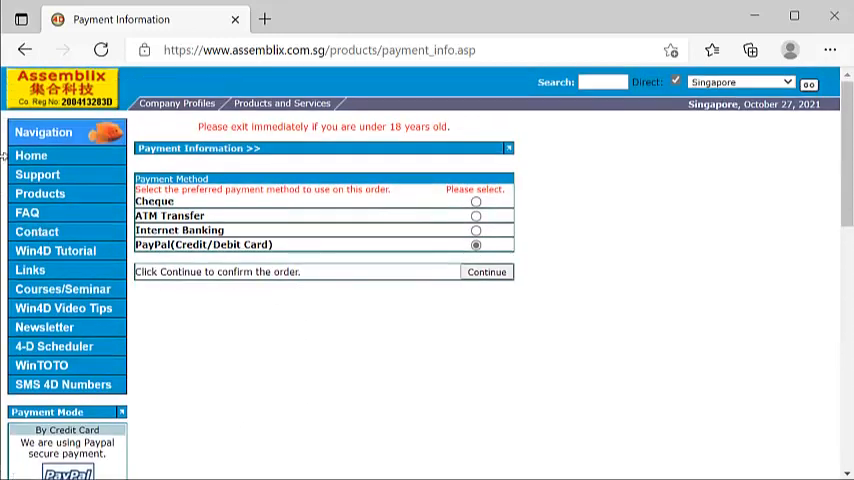
pyautogui.click(31, 155)
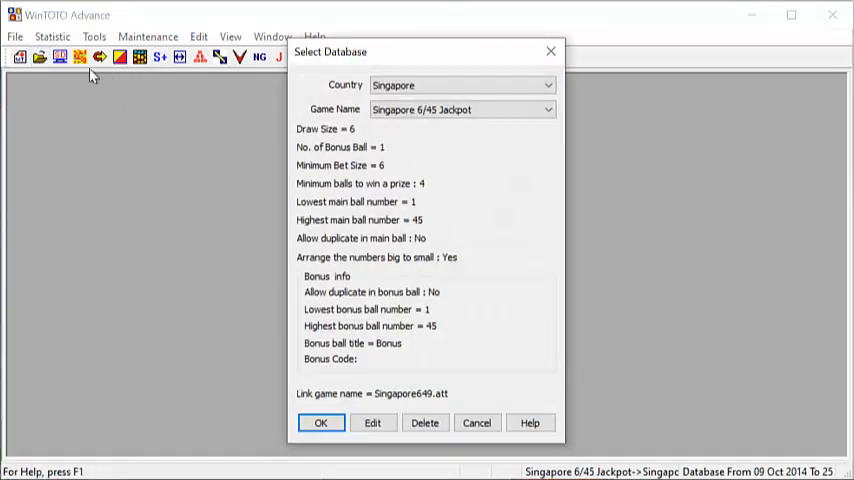
# - Keep Singapore as the country in Select Database and close the dialog
pyautogui.click(547, 85)
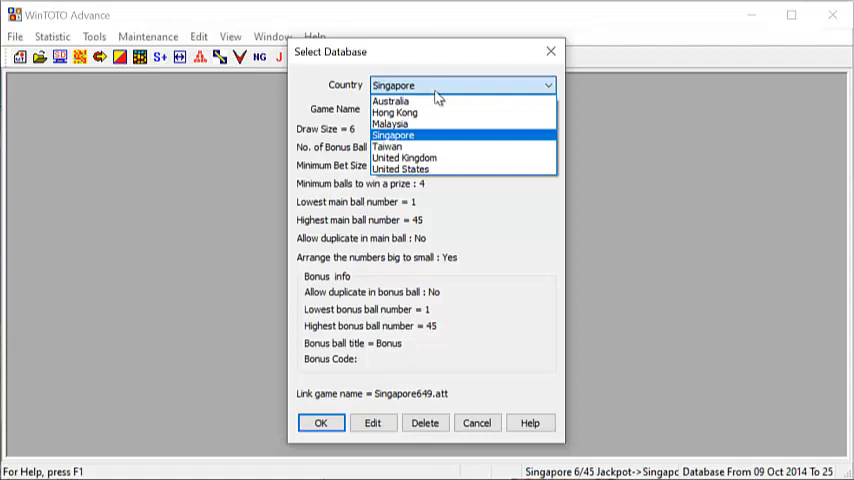
pyautogui.moveTo(472, 138)
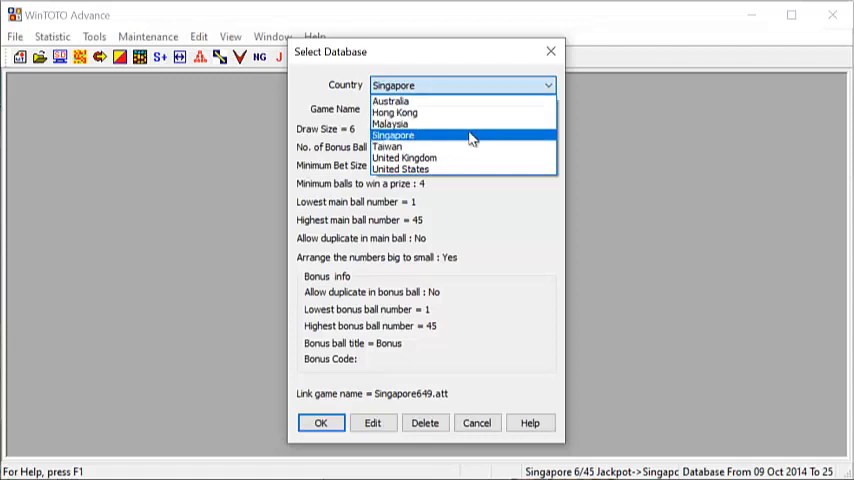
pyautogui.click(393, 135)
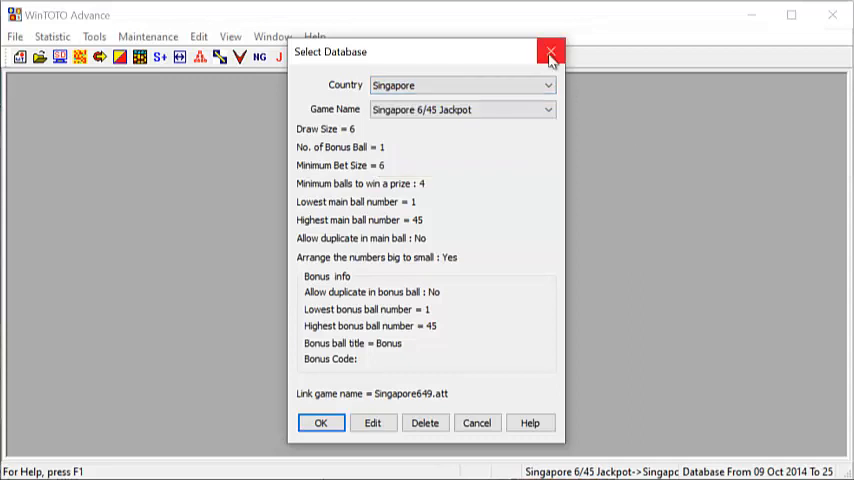
pyautogui.click(551, 52)
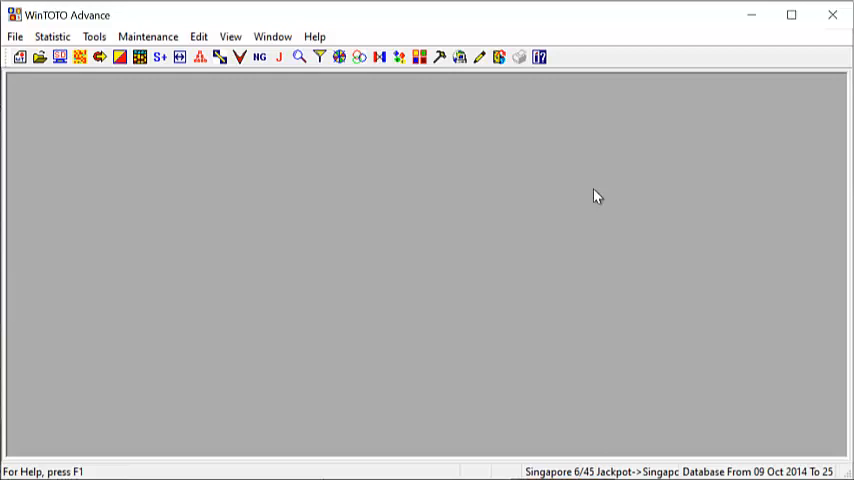
pyautogui.moveTo(520, 177)
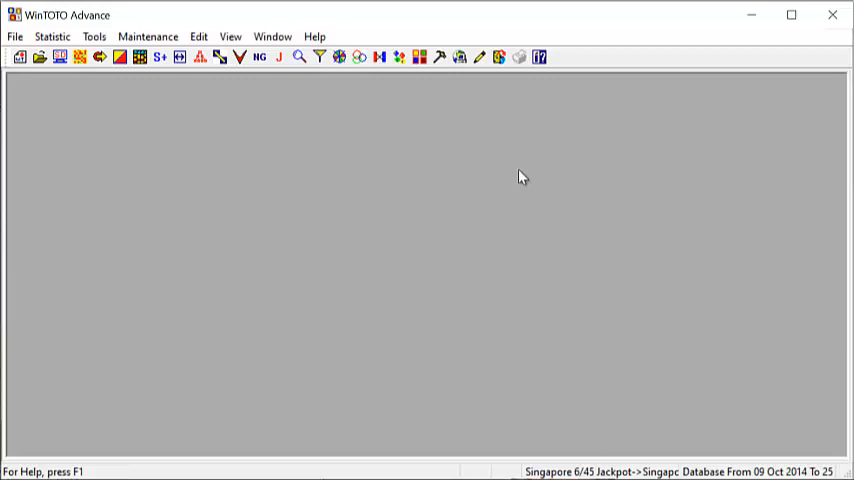
# - Show the version 4.0.0.0 About box again, then dismiss it
pyautogui.click(314, 36)
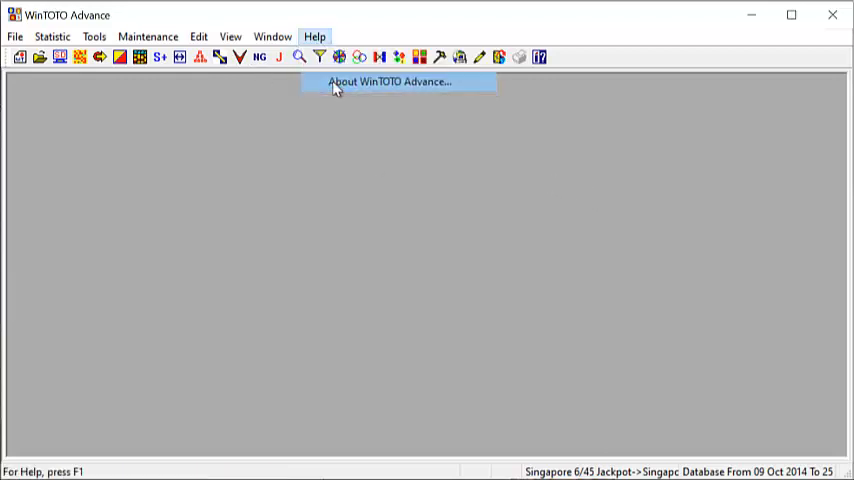
pyautogui.click(388, 81)
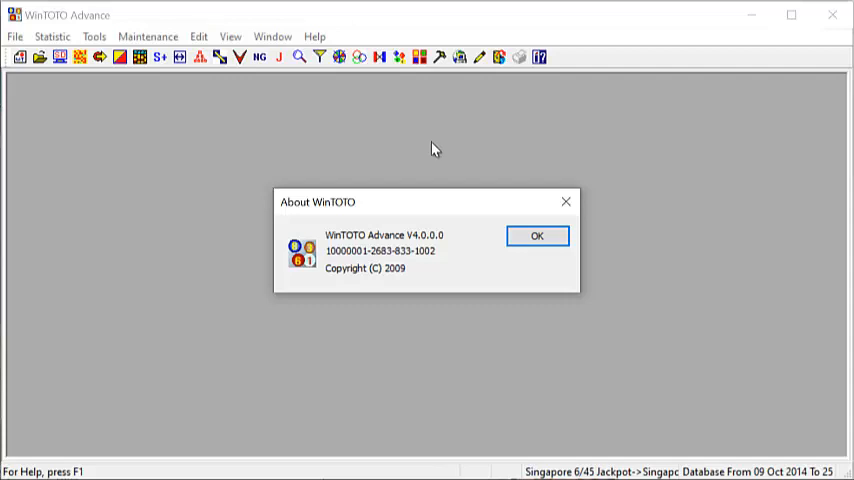
pyautogui.click(537, 235)
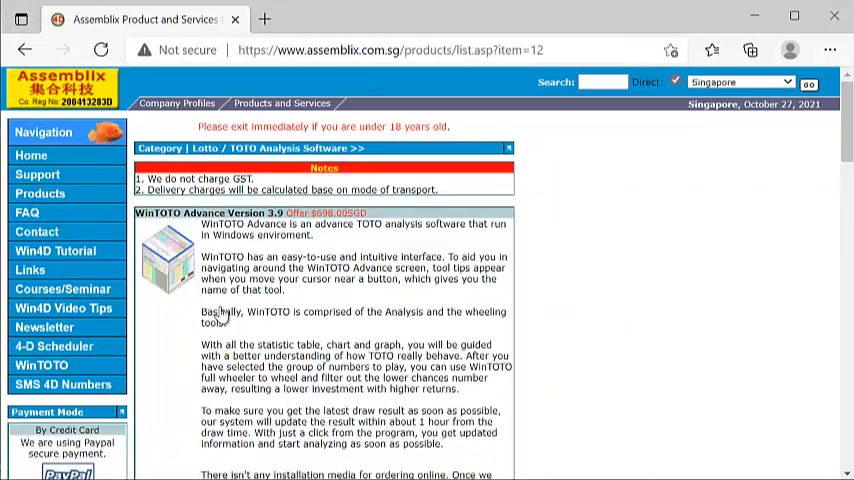
# - Scroll the product page and select the enquiry hotline phone number
pyautogui.scroll(-3)
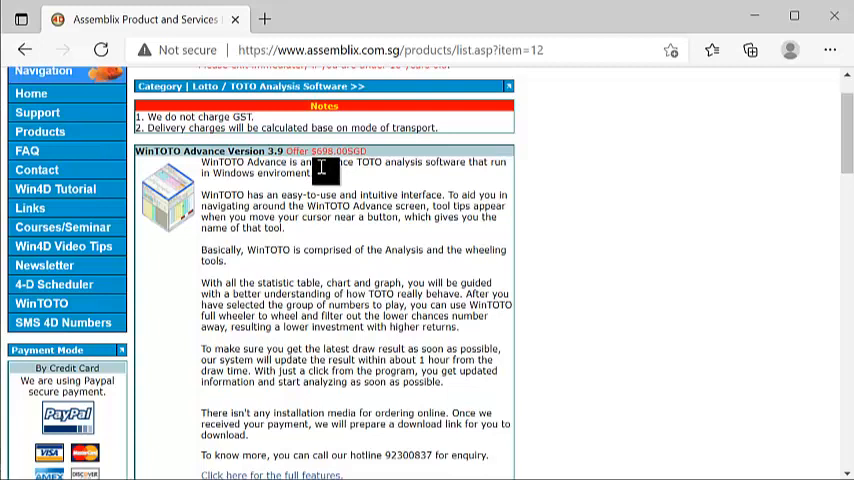
pyautogui.scroll(-3)
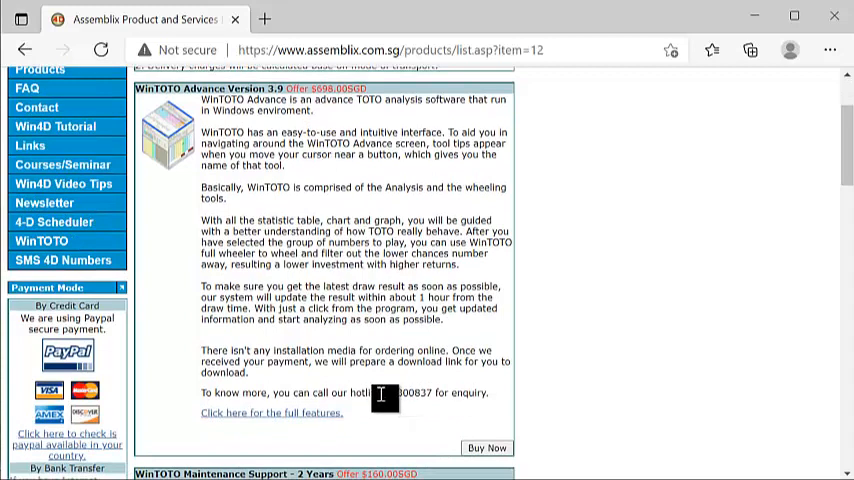
pyautogui.doubleClick(405, 392)
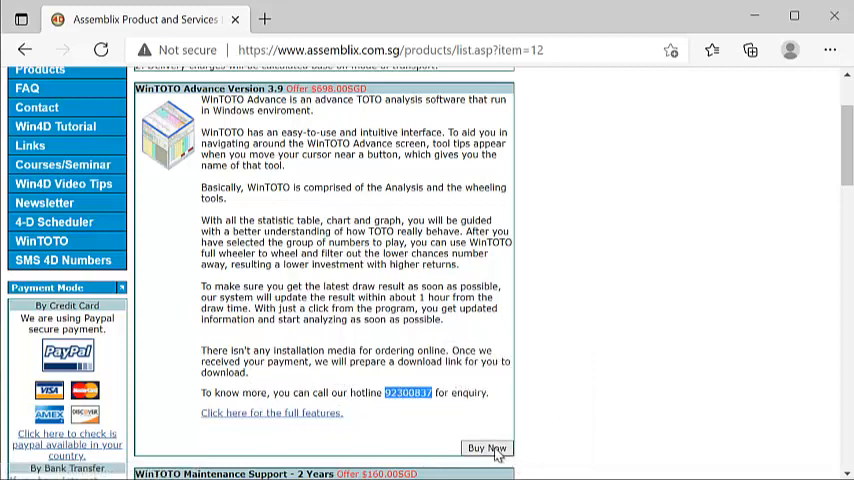
# - Reach the WinTOTO Advance payment page via Buy Now, then return Home
pyautogui.click(487, 448)
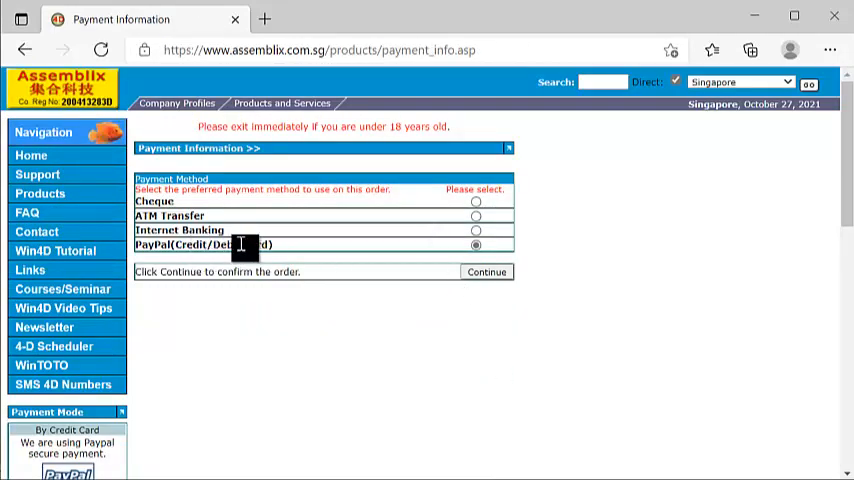
pyautogui.scroll(-3)
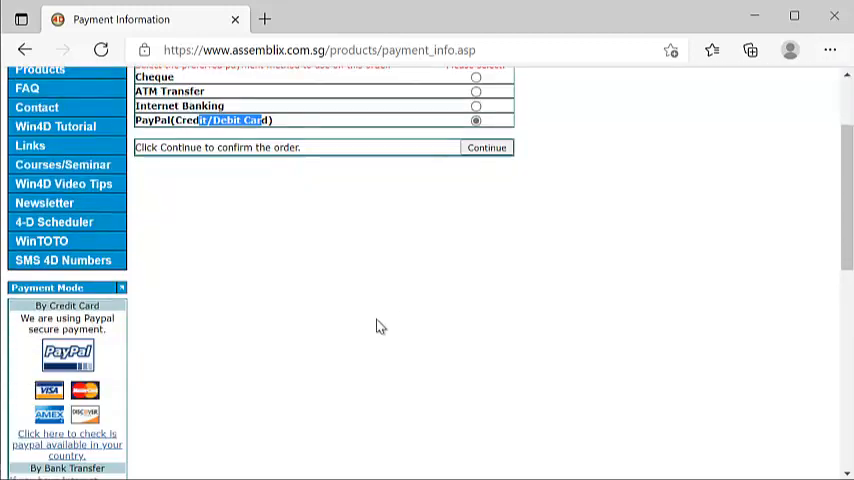
pyautogui.scroll(-3)
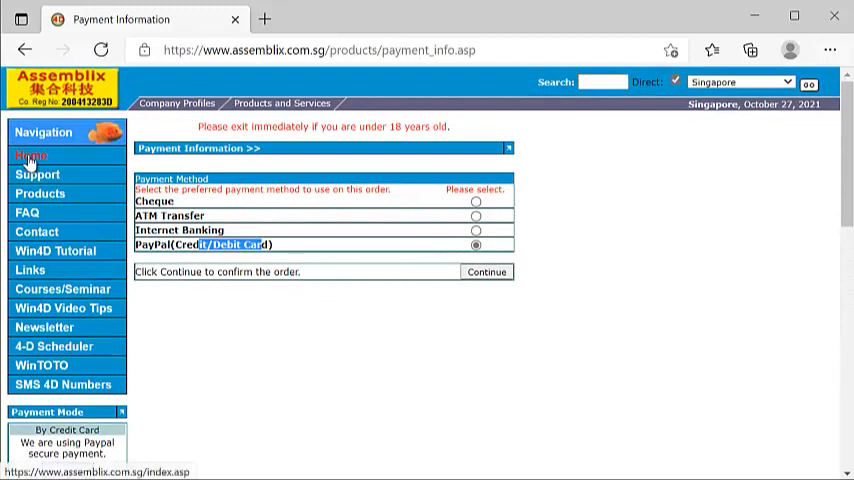
pyautogui.click(31, 155)
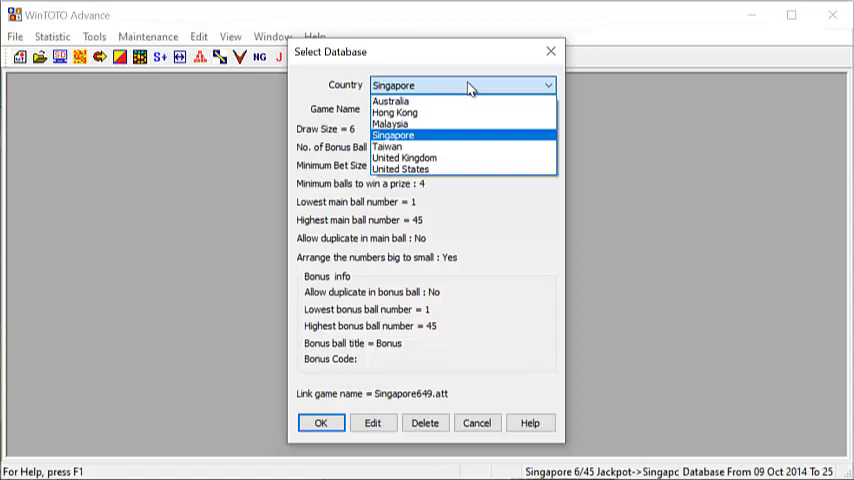
pyautogui.moveTo(468, 114)
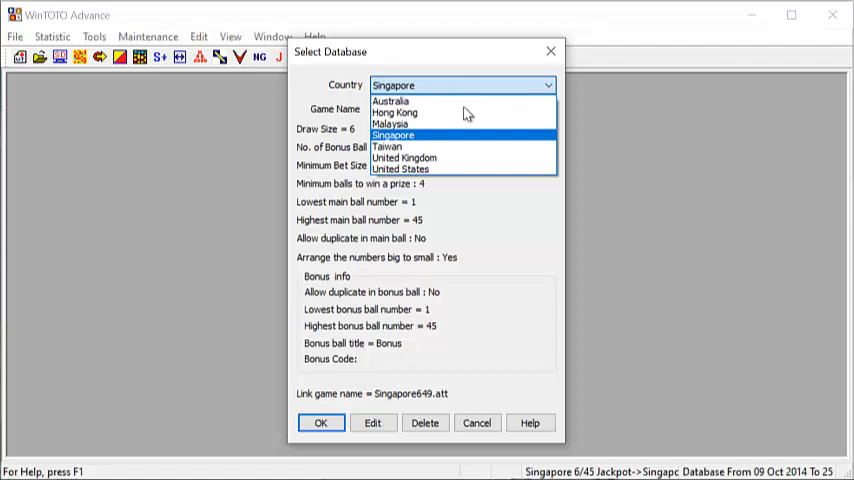
# - Pick Singapore from the Select Database country list
pyautogui.click(393, 135)
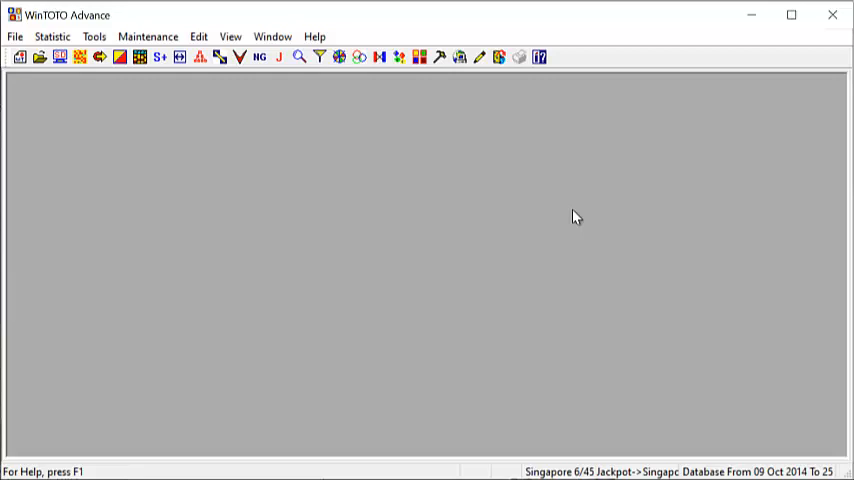
pyautogui.moveTo(463, 108)
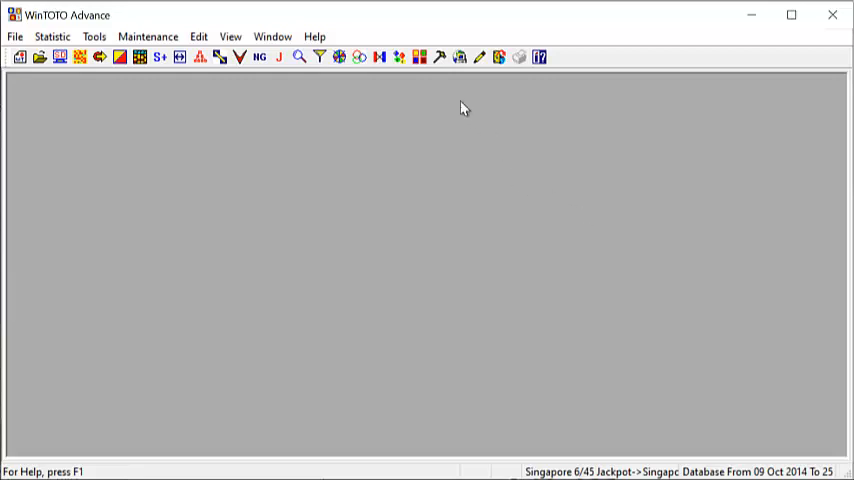
pyautogui.click(147, 36)
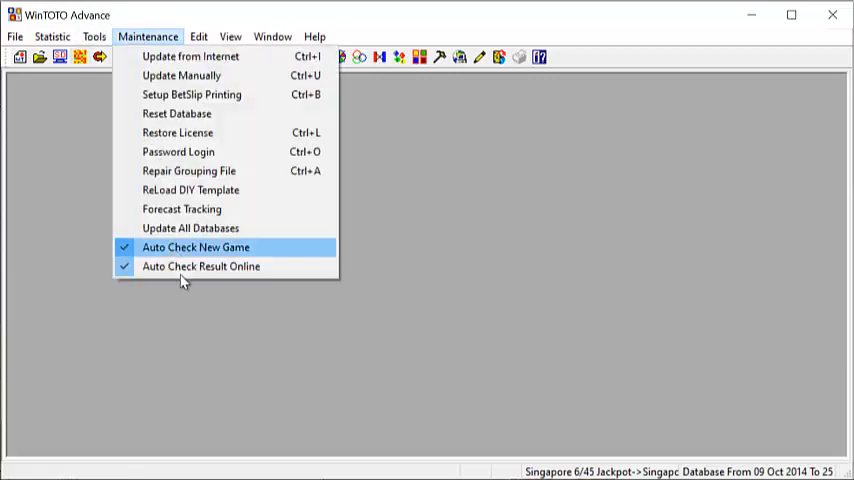
pyautogui.moveTo(182, 209)
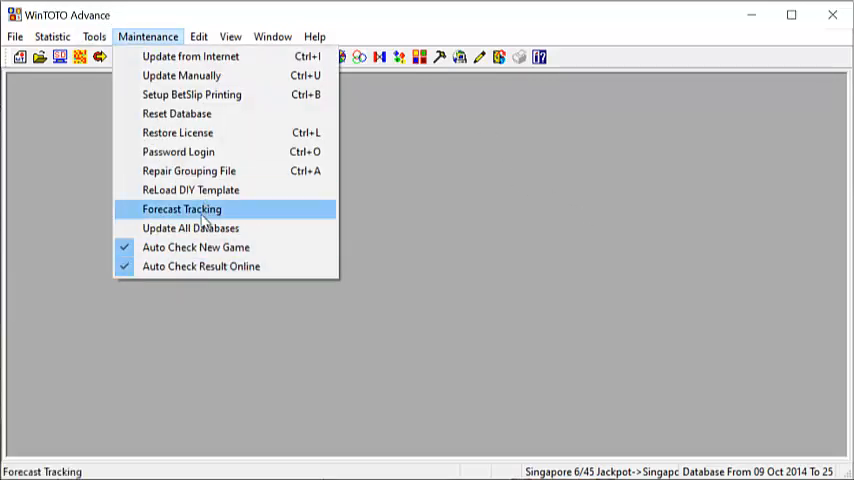
pyautogui.click(182, 209)
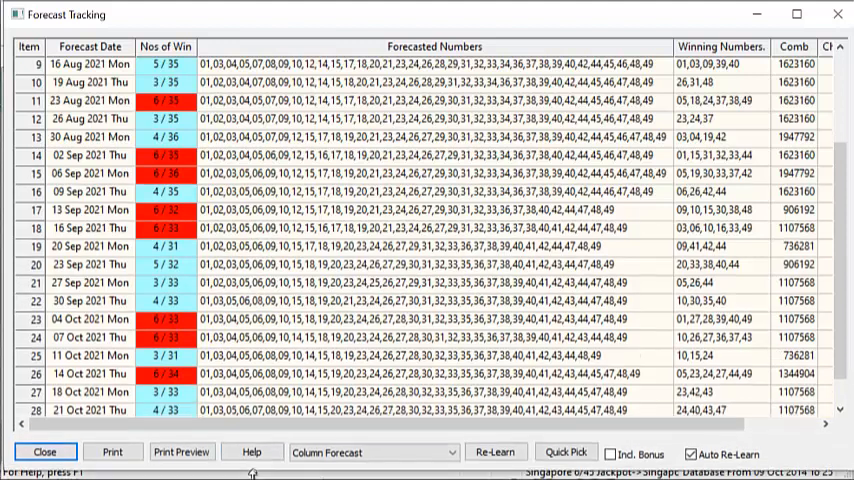
pyautogui.scroll(-3)
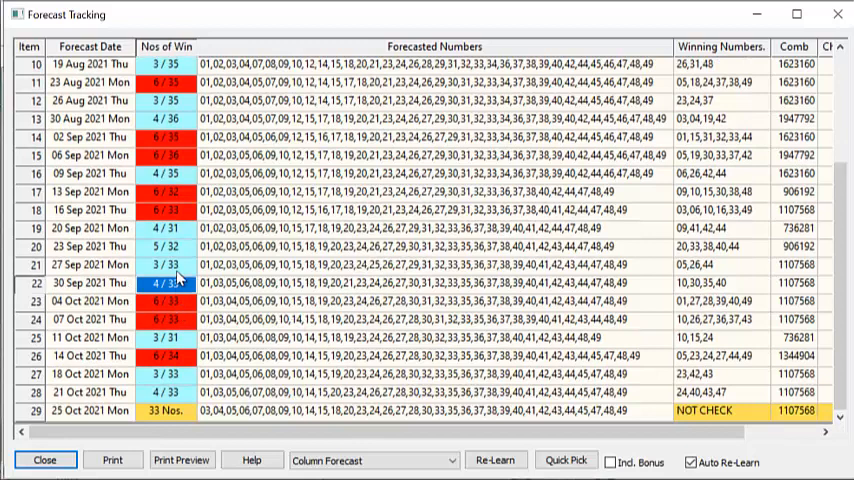
pyautogui.click(178, 264)
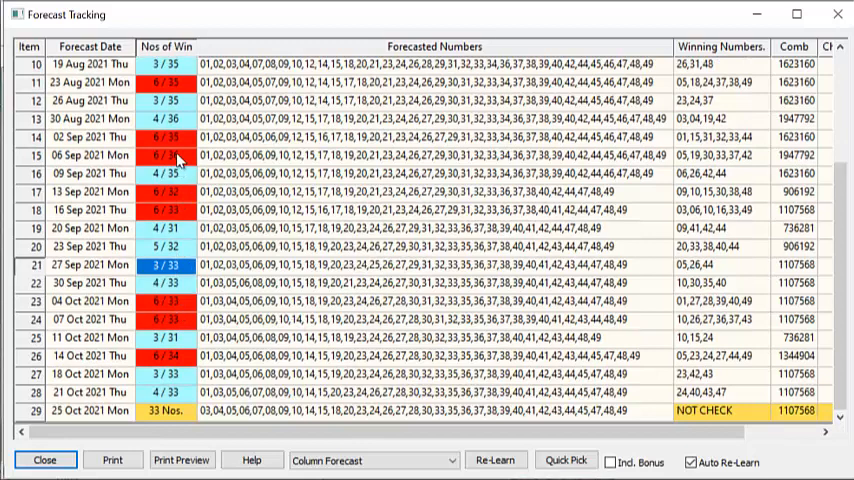
pyautogui.click(166, 173)
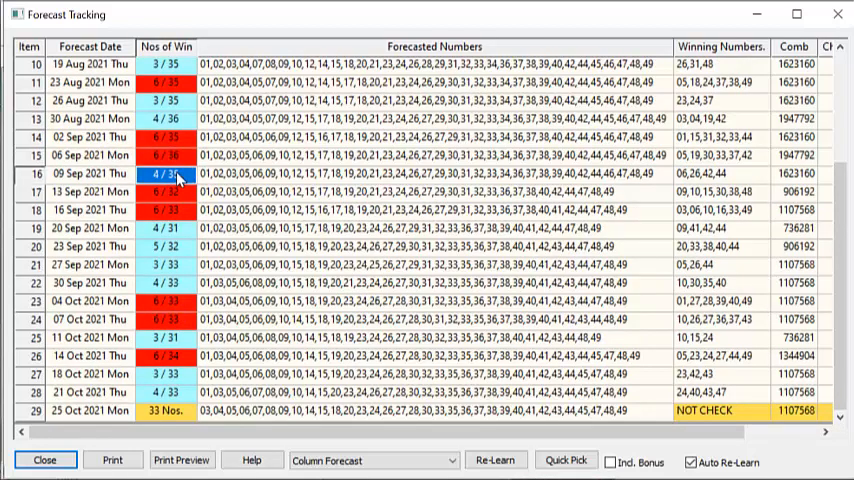
pyautogui.moveTo(198, 240)
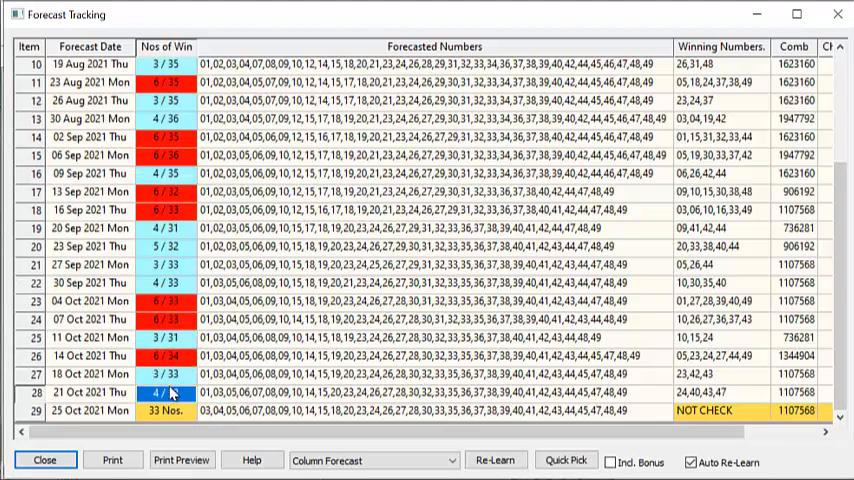
pyautogui.click(88, 410)
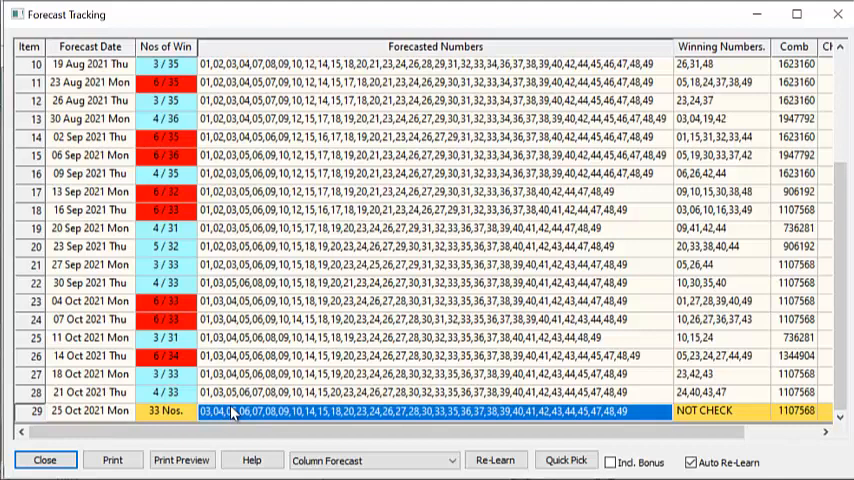
pyautogui.moveTo(285, 395)
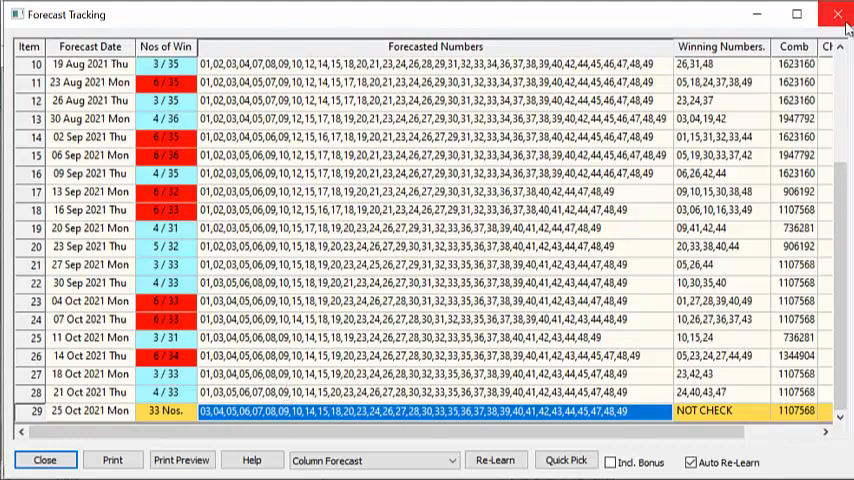
pyautogui.click(838, 15)
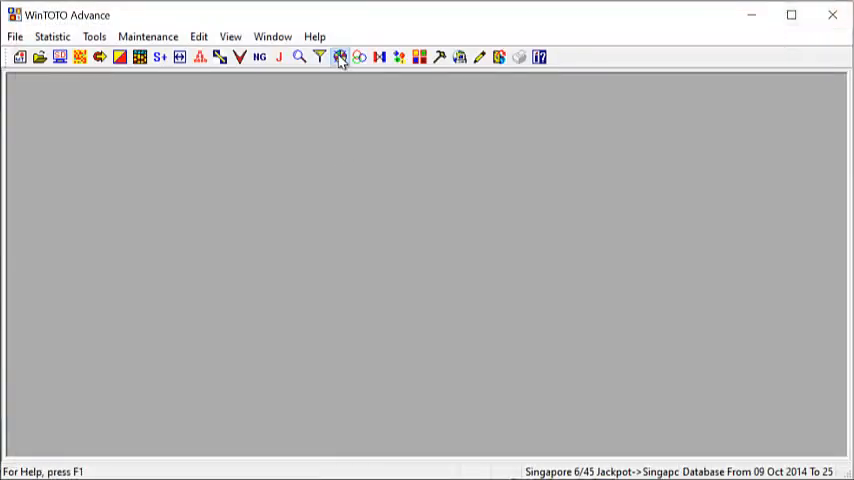
# - Open the Wheeler with its 33 numbers, then the Neighbour Pair Analysis
pyautogui.click(339, 56)
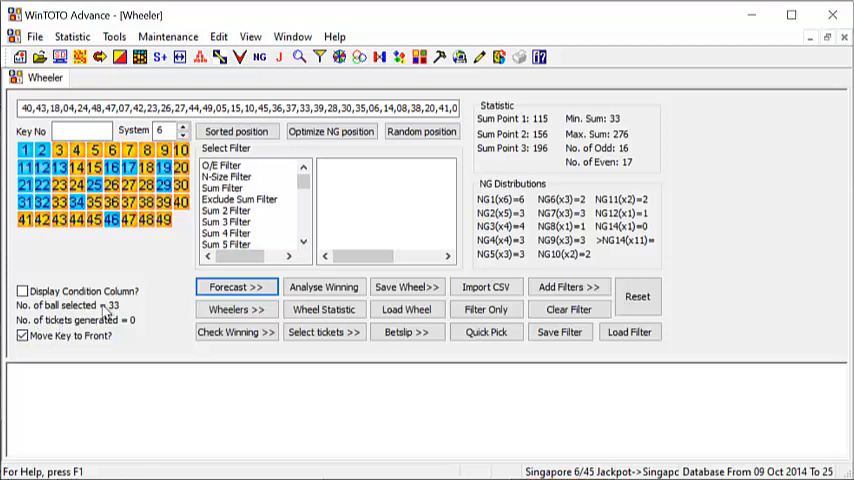
pyautogui.moveTo(110, 310)
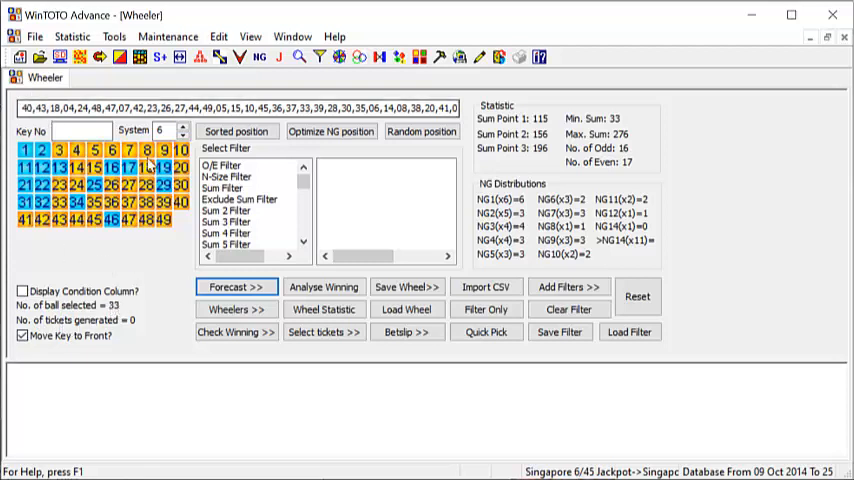
pyautogui.moveTo(240, 57)
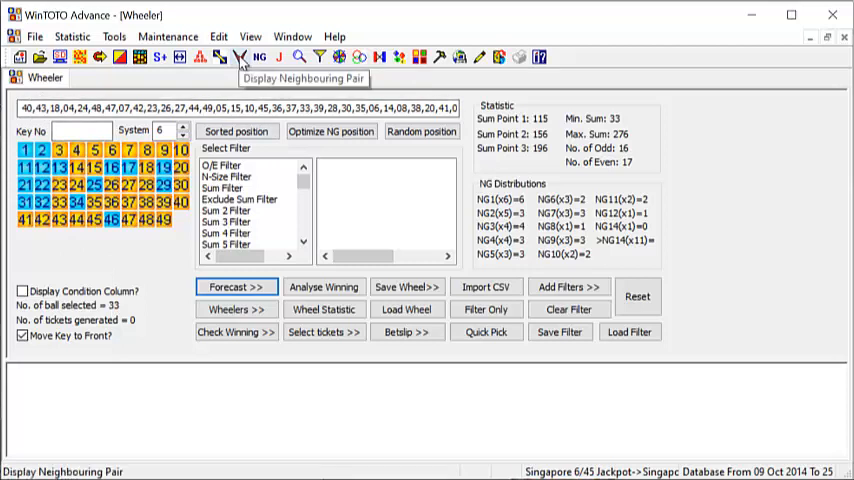
pyautogui.click(240, 57)
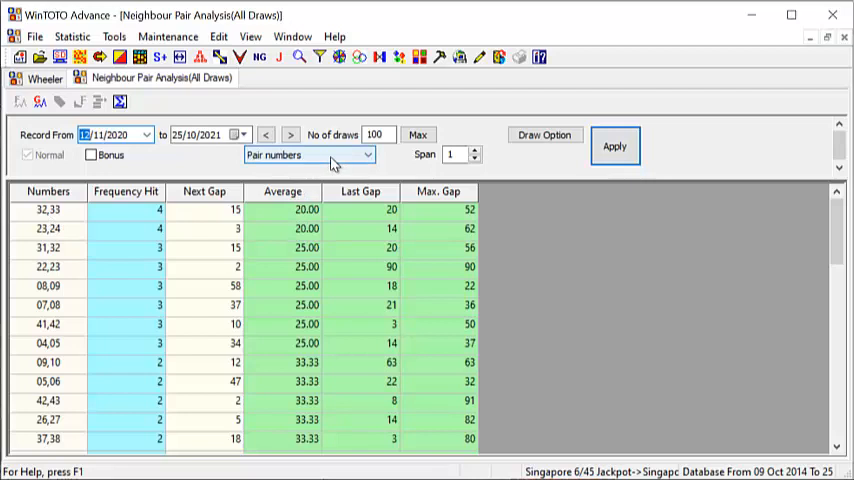
pyautogui.moveTo(458, 155)
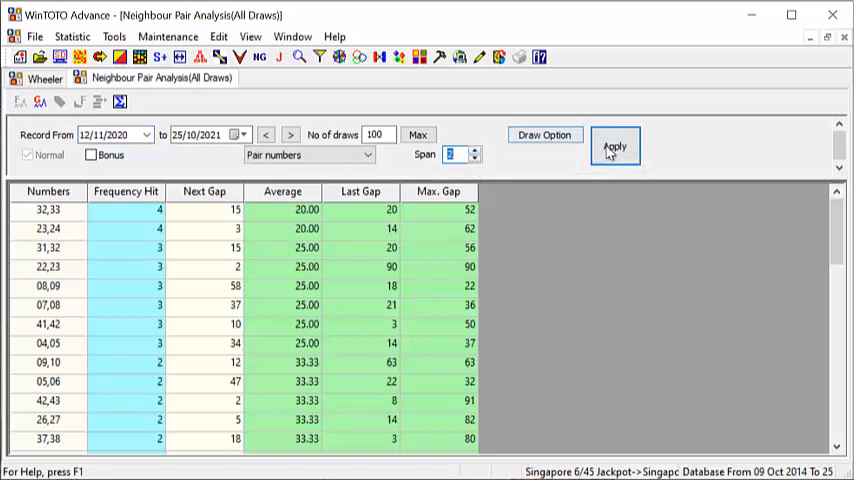
# - Recalculate neighbour pairs with span 2 and inspect pairs 35,37 and 33,35
pyautogui.click(614, 146)
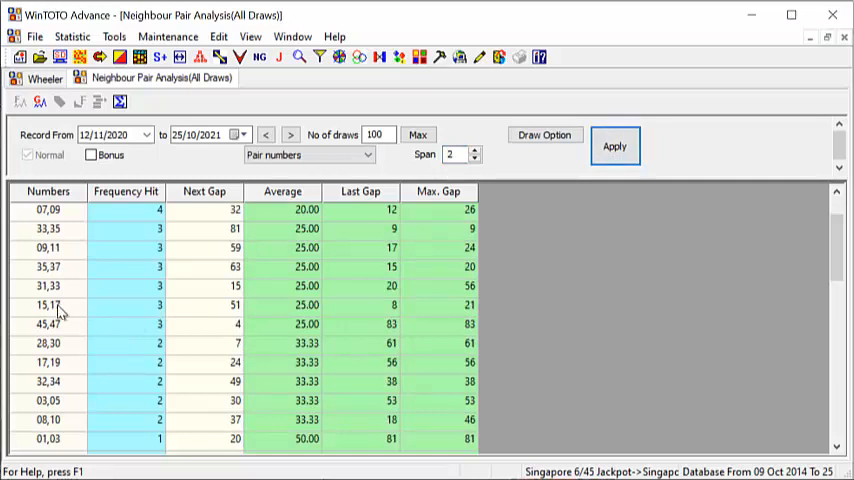
pyautogui.moveTo(143, 272)
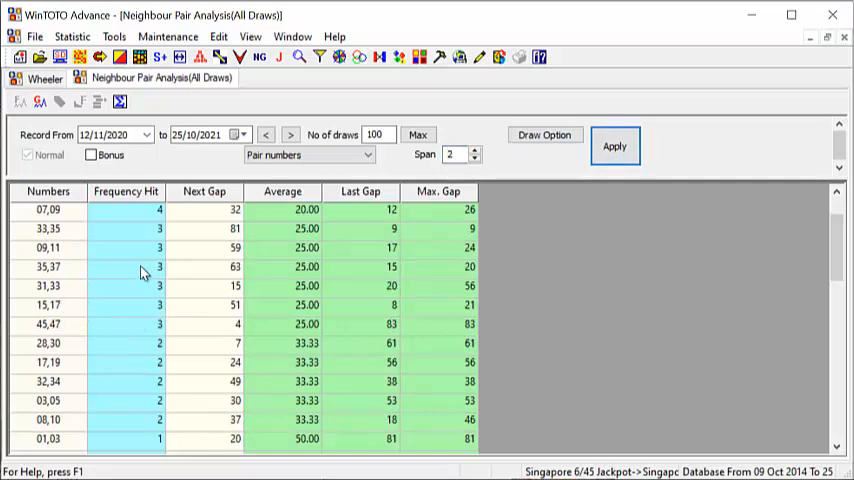
pyautogui.click(126, 267)
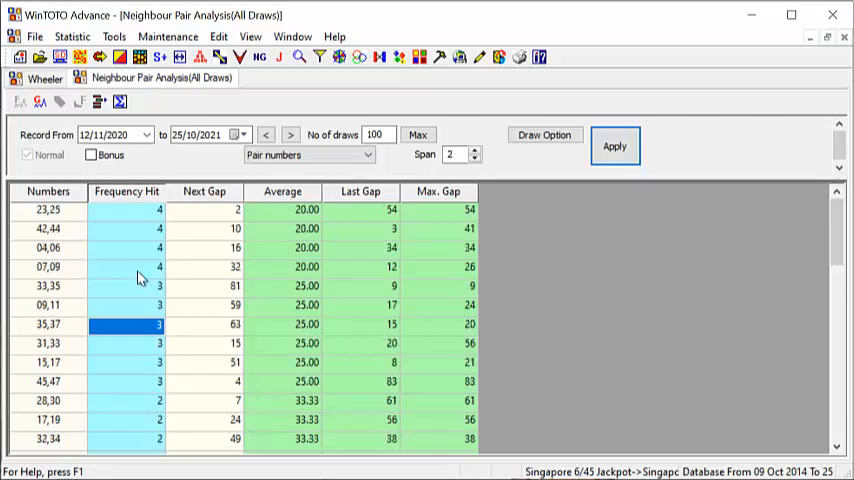
pyautogui.moveTo(144, 336)
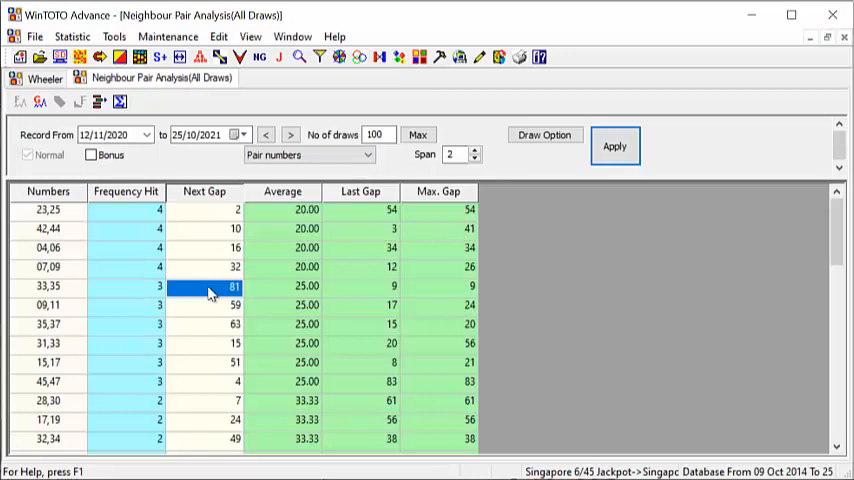
pyautogui.moveTo(355, 293)
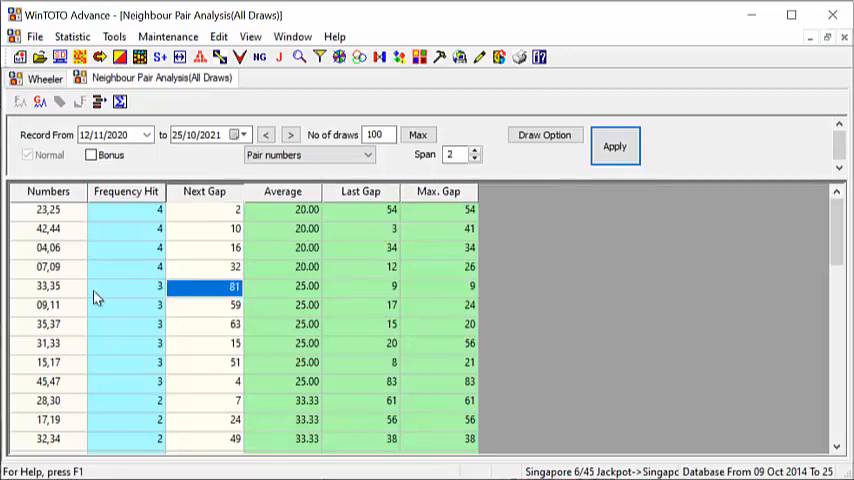
pyautogui.click(125, 286)
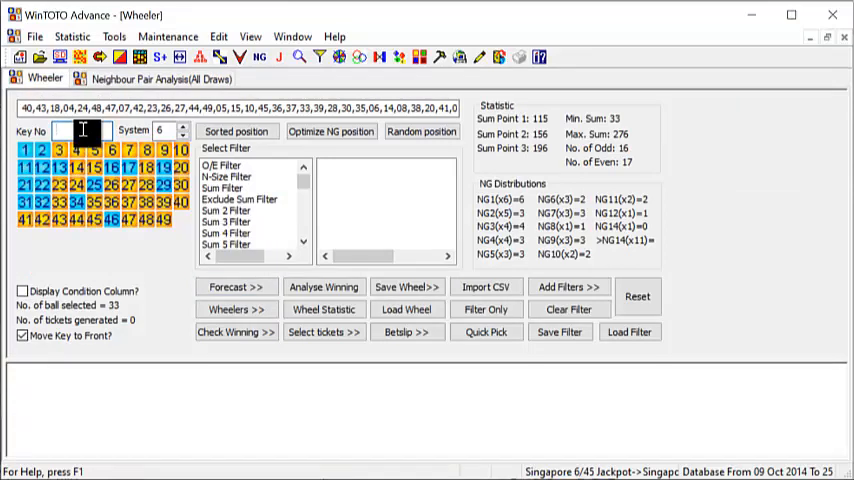
# - Enter 33 and 35 in the Wheeler's Key No field
pyautogui.write('3')
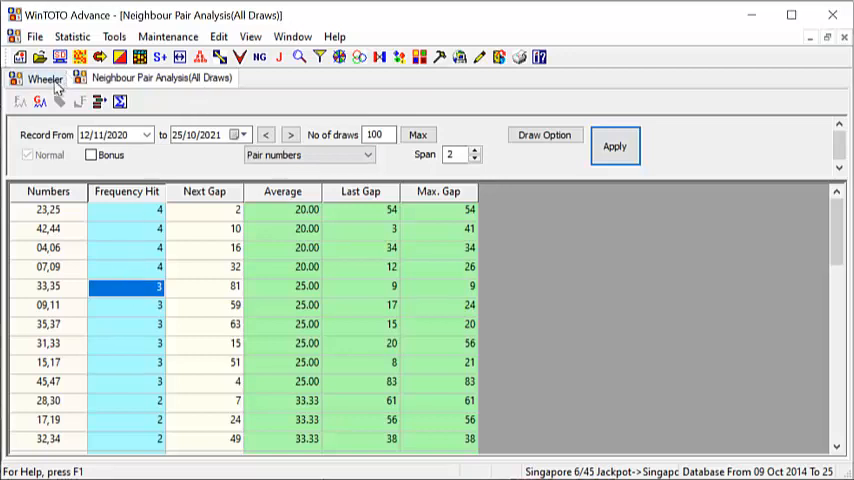
pyautogui.click(45, 78)
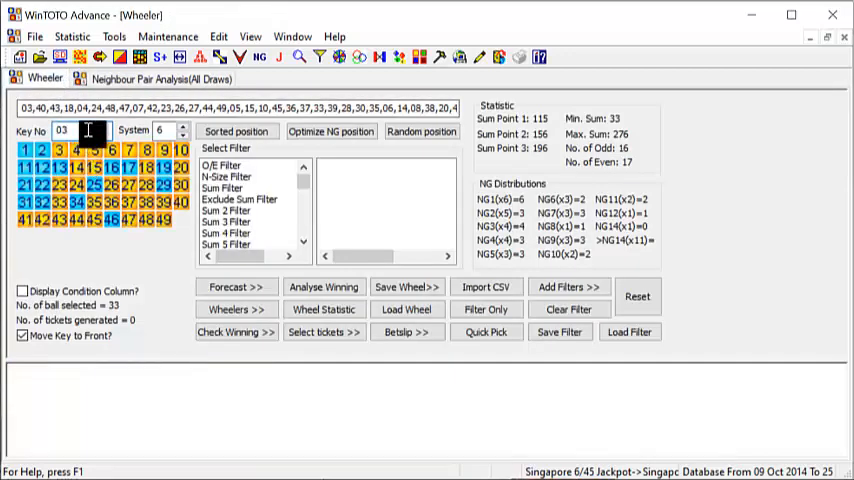
pyautogui.write('33')
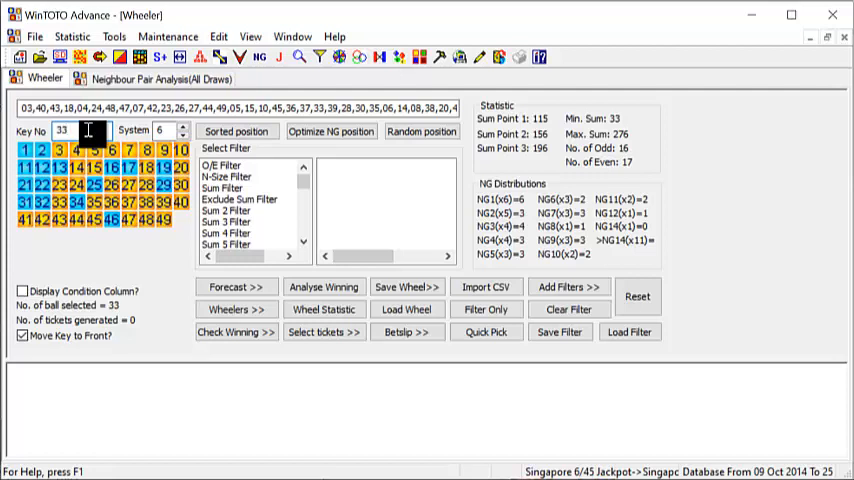
pyautogui.write('35')
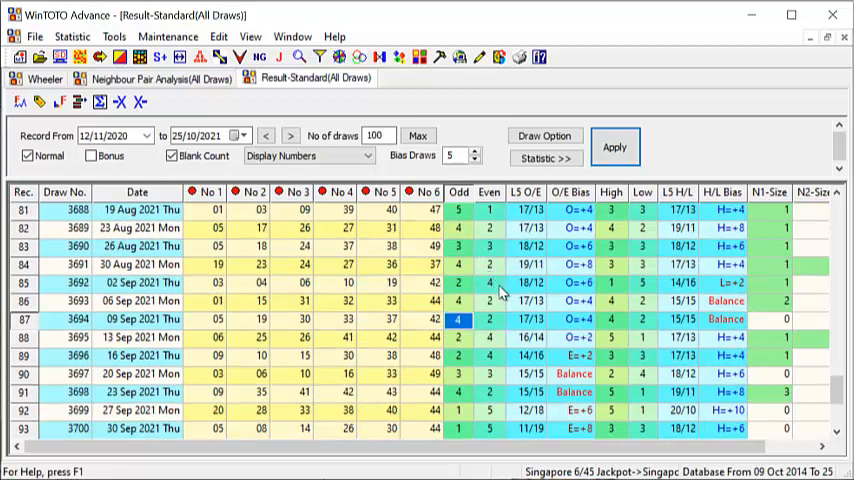
pyautogui.moveTo(488, 348)
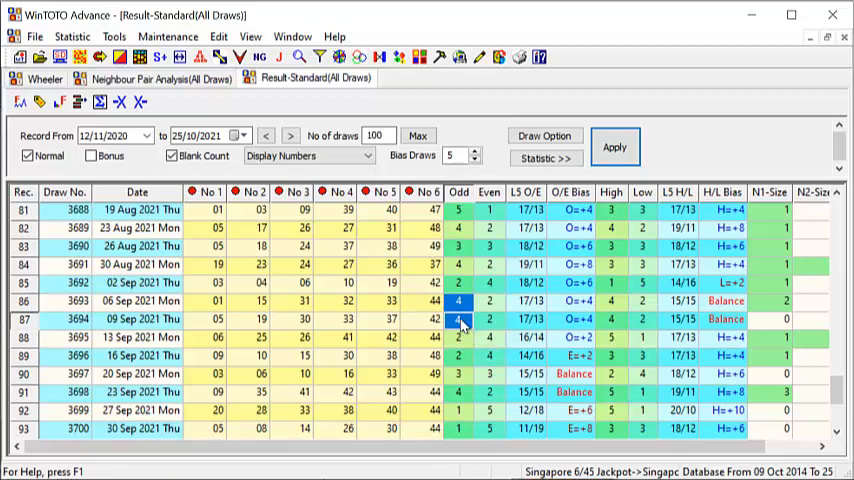
# - Leave the draw results table and return to the Wheeler showing keys 33 and 35
pyautogui.click(458, 337)
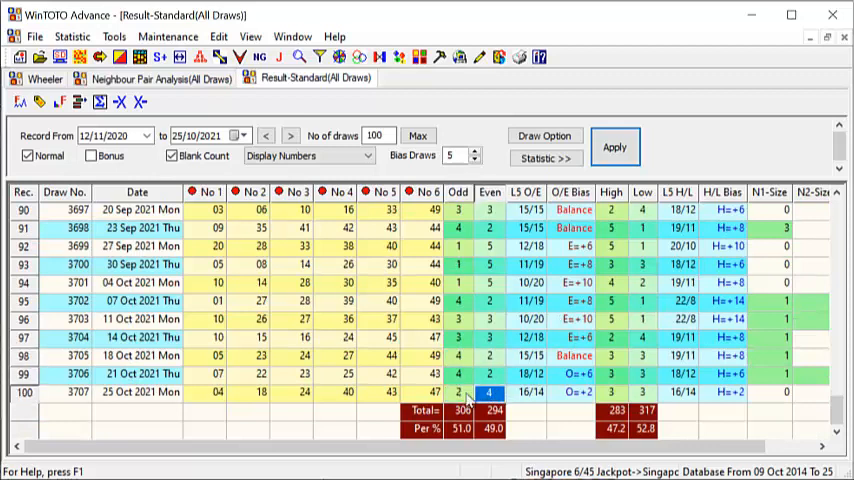
pyautogui.click(458, 391)
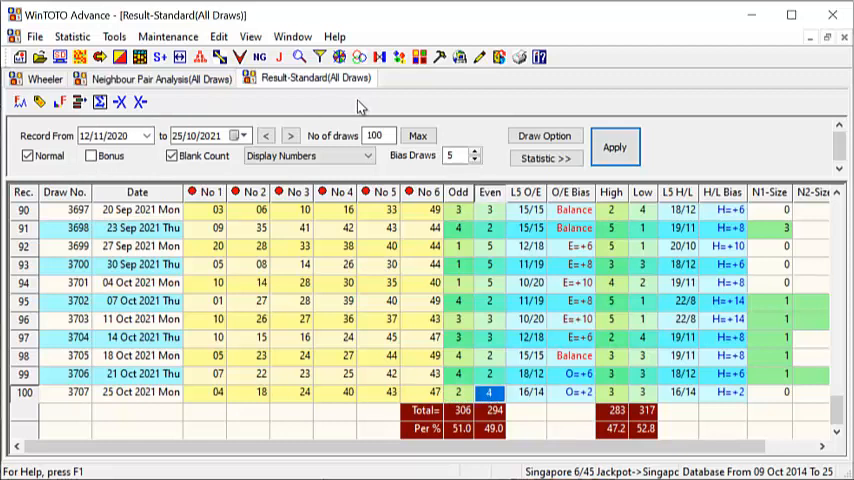
pyautogui.moveTo(435, 175)
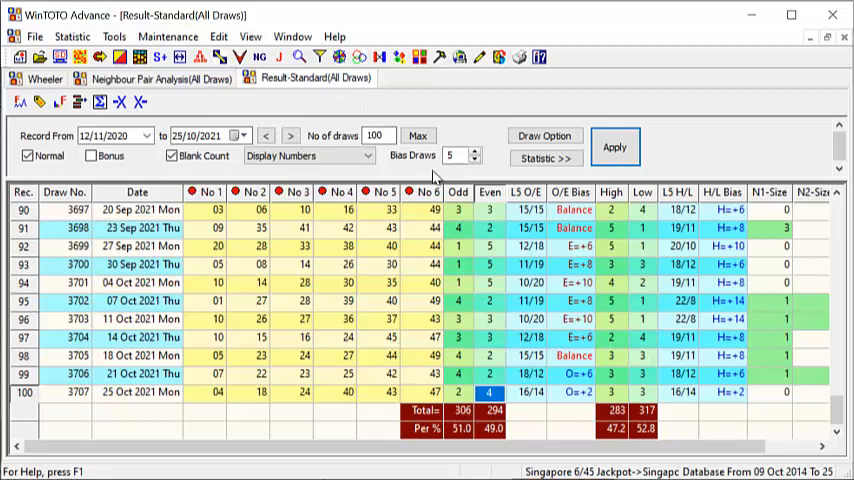
pyautogui.click(44, 79)
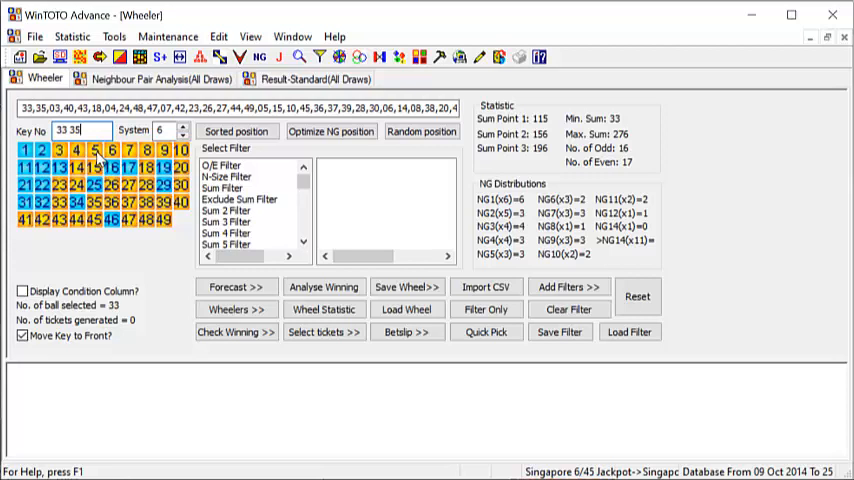
pyautogui.moveTo(128, 162)
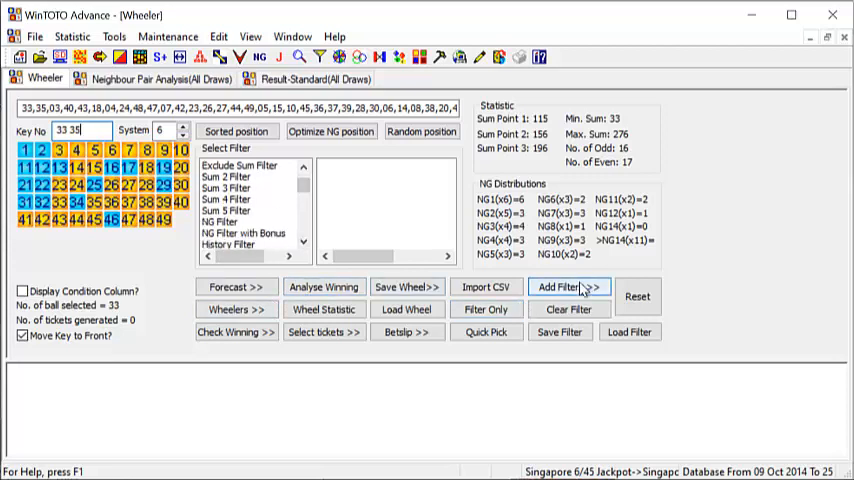
# - Add sum-point filters 195-197, 155-157 and 114-116 to the Wheeler
pyautogui.click(568, 287)
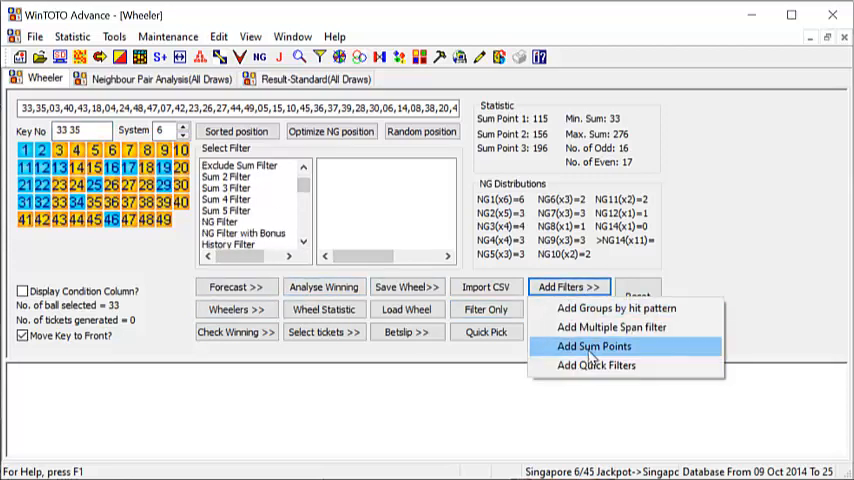
pyautogui.click(593, 346)
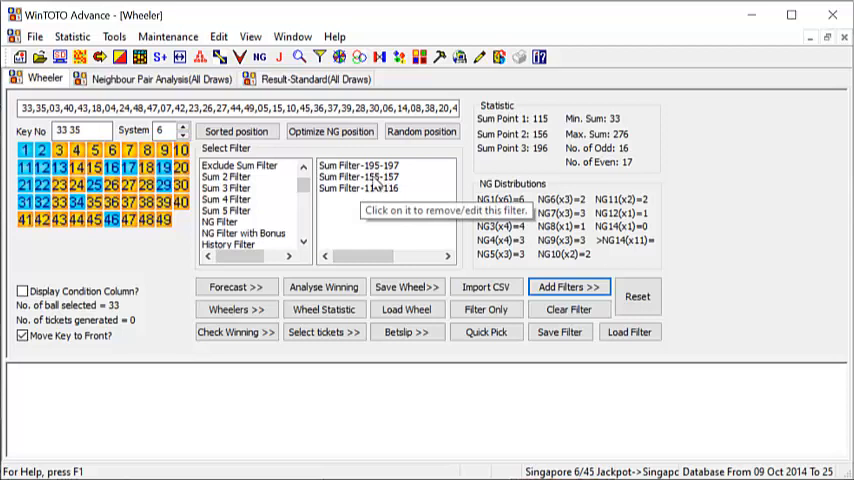
pyautogui.moveTo(354, 377)
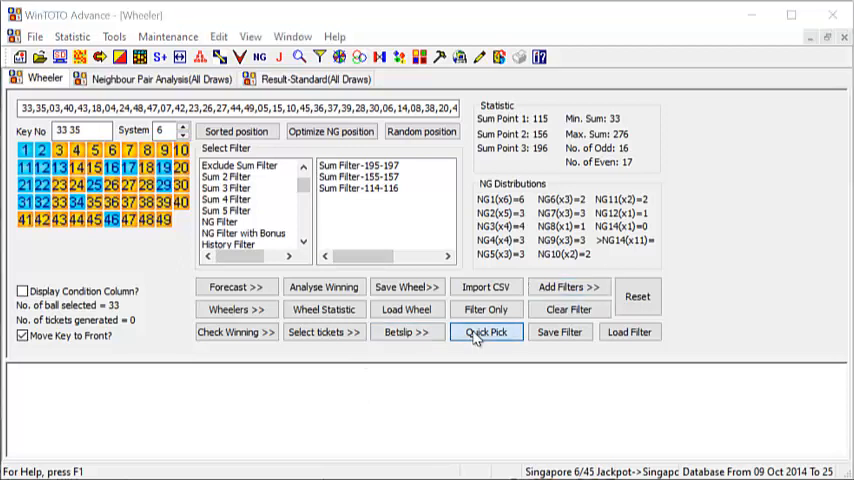
# - Quick-pick 30 tickets from the filtered wheel and display each ticket's sum column
pyautogui.click(486, 332)
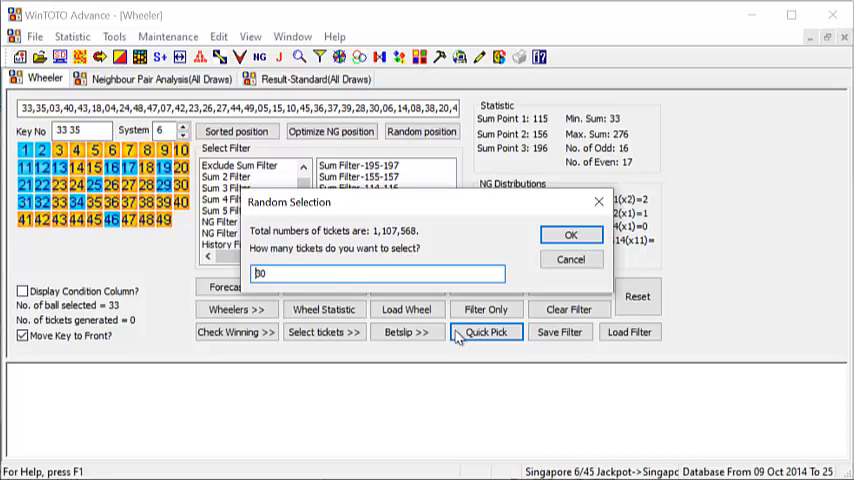
pyautogui.moveTo(340, 415)
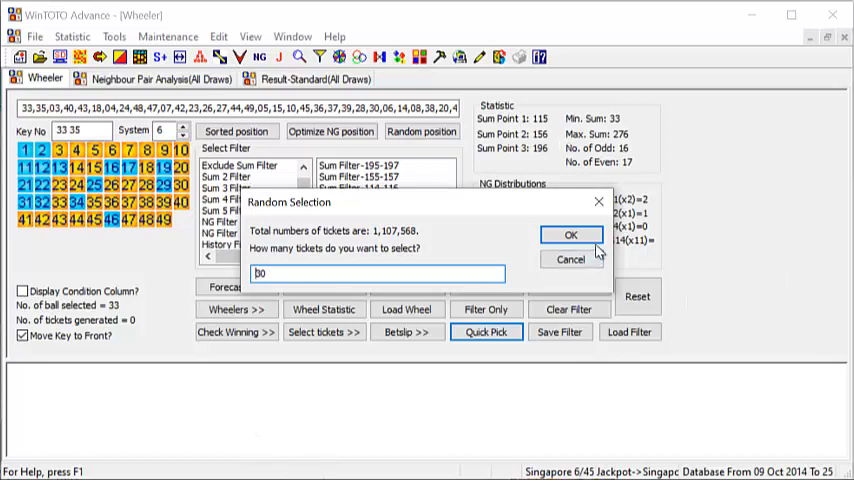
pyautogui.click(570, 235)
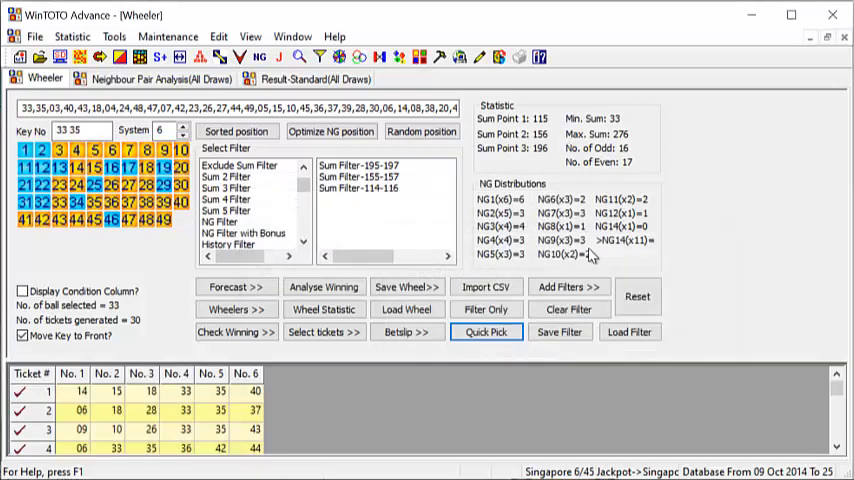
pyautogui.click(22, 291)
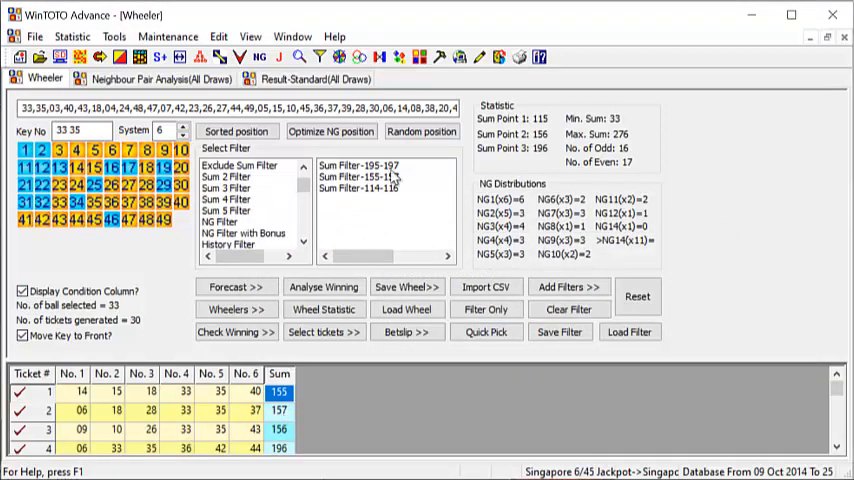
pyautogui.moveTo(180, 405)
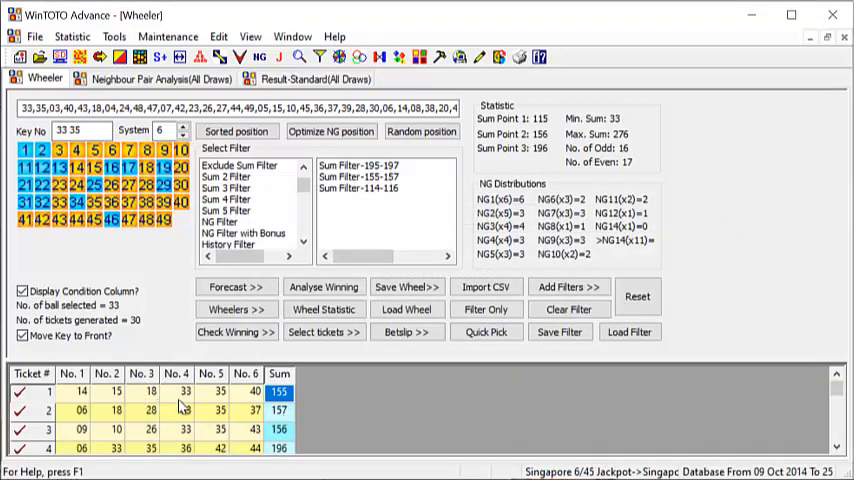
# - Inspect key number 35 in the first tickets of the quick-pick list
pyautogui.click(211, 391)
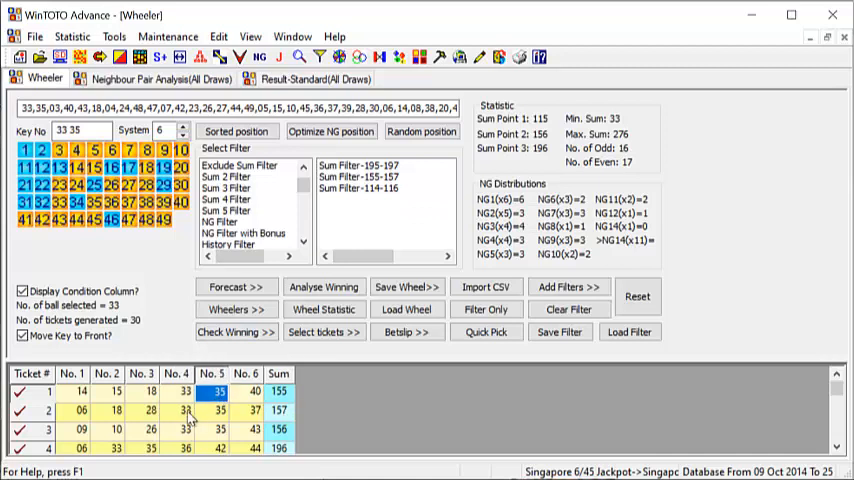
pyautogui.scroll(-3)
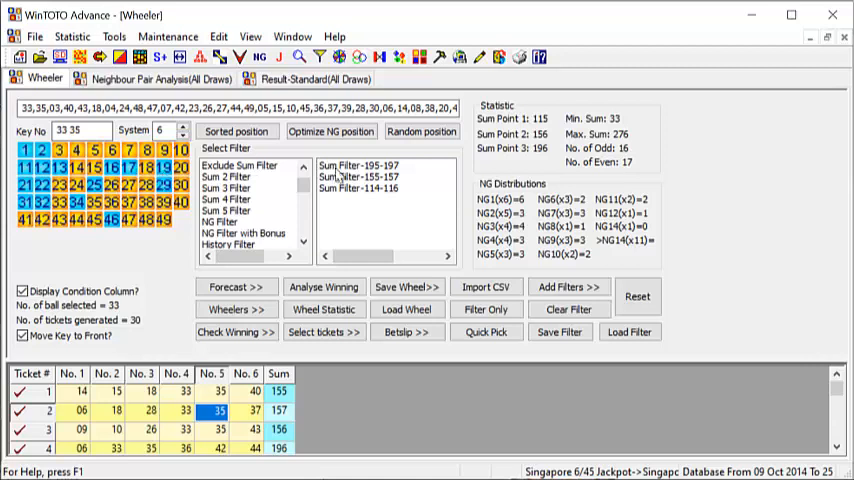
pyautogui.moveTo(389, 208)
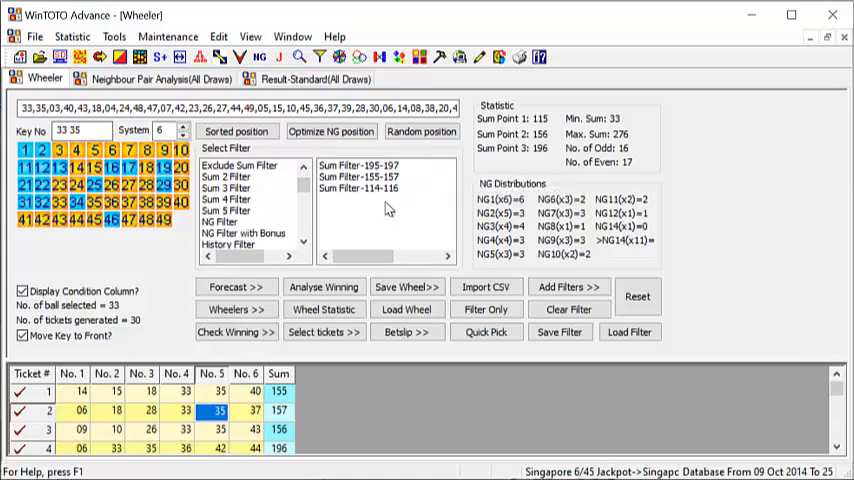
pyautogui.moveTo(333, 210)
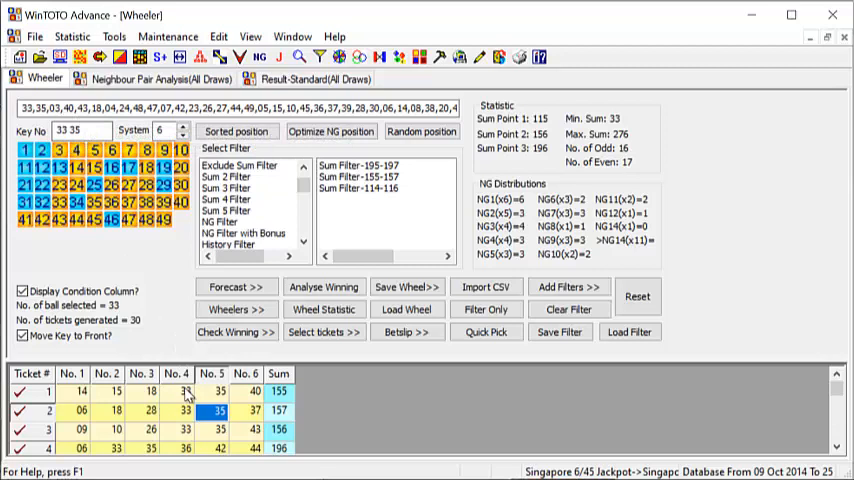
pyautogui.click(211, 391)
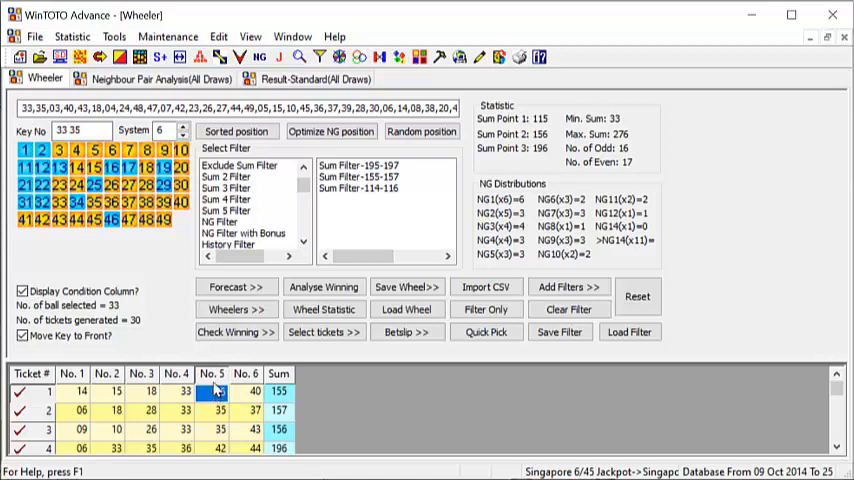
pyautogui.moveTo(407, 332)
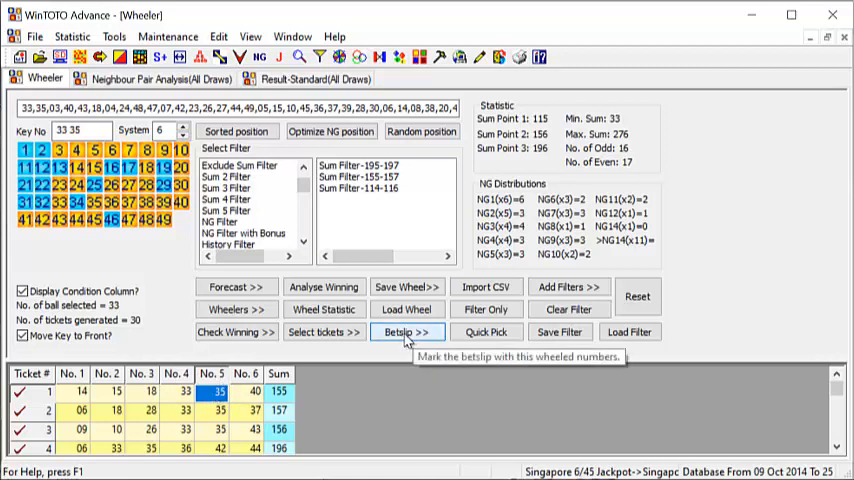
pyautogui.click(406, 332)
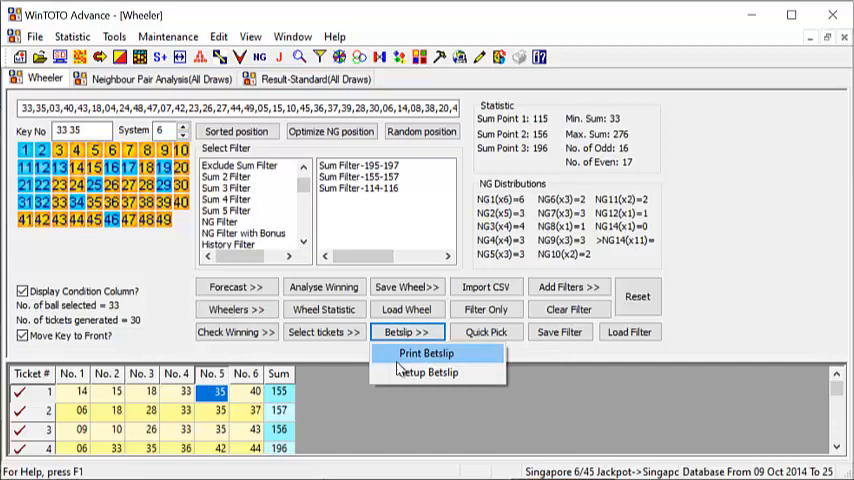
pyautogui.moveTo(428, 372)
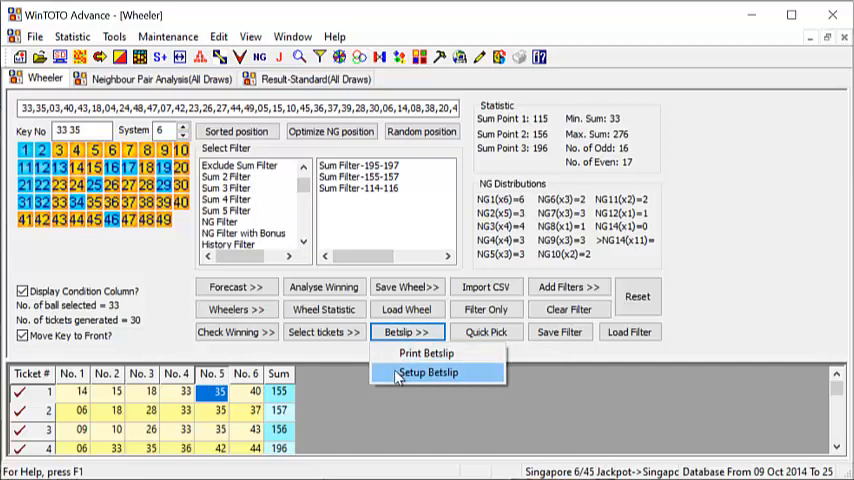
pyautogui.click(428, 372)
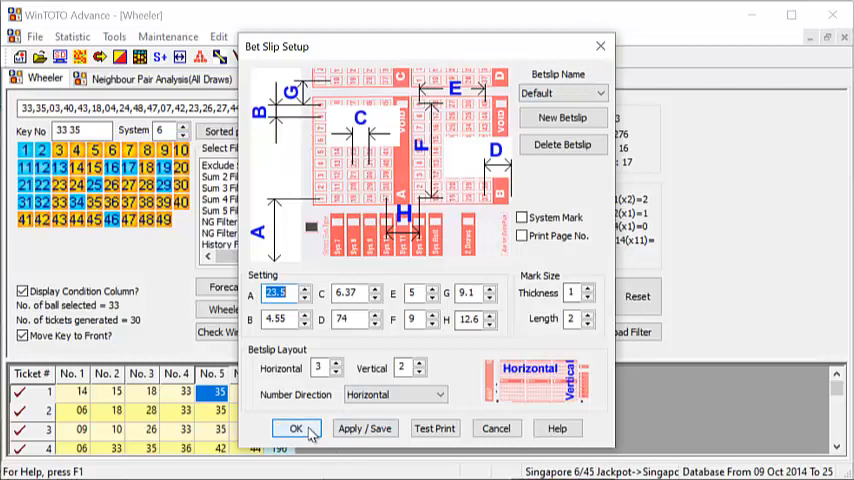
pyautogui.click(296, 428)
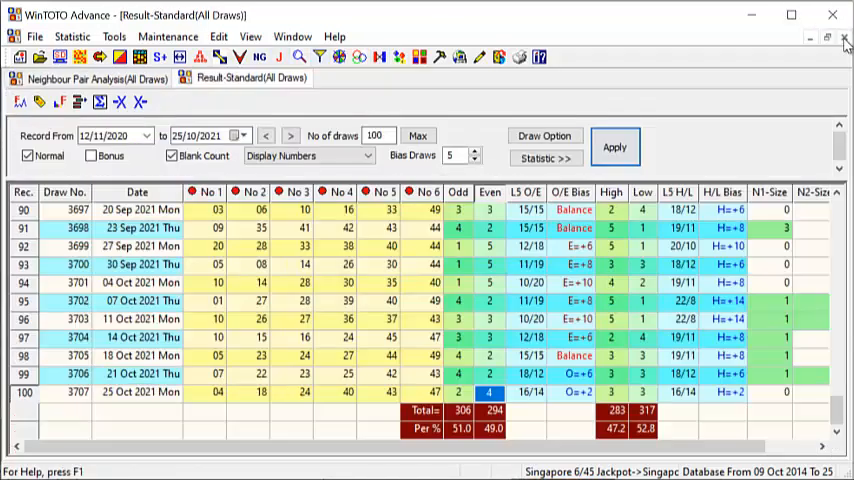
# - Close the draw results window, leaving an empty workspace
pyautogui.click(844, 38)
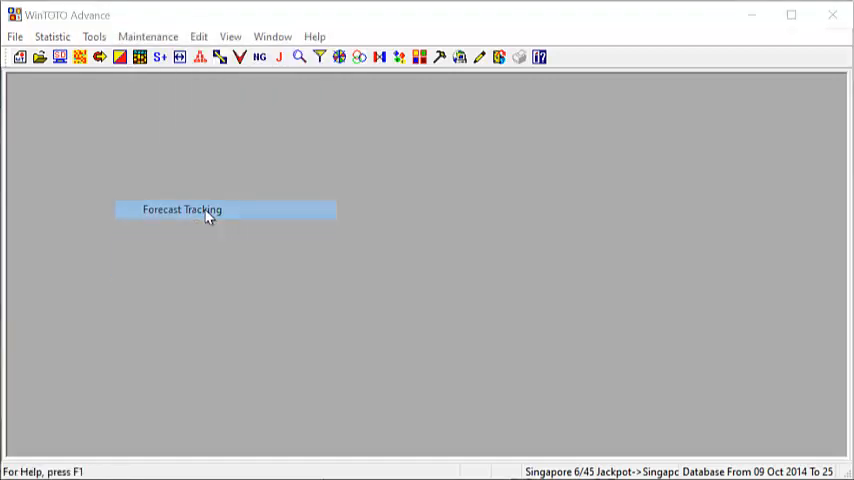
# - Open Forecast Tracking and select the unchecked 25 Oct 2021 forecast of 33 numbers
pyautogui.click(182, 209)
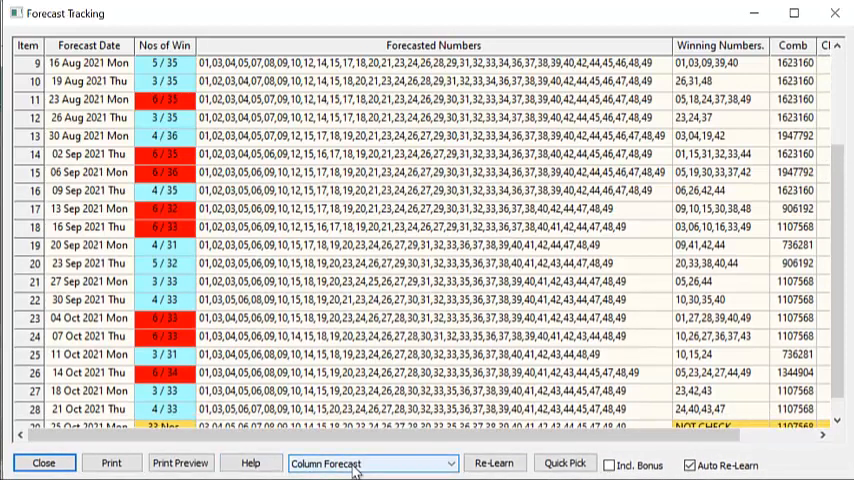
pyautogui.scroll(-3)
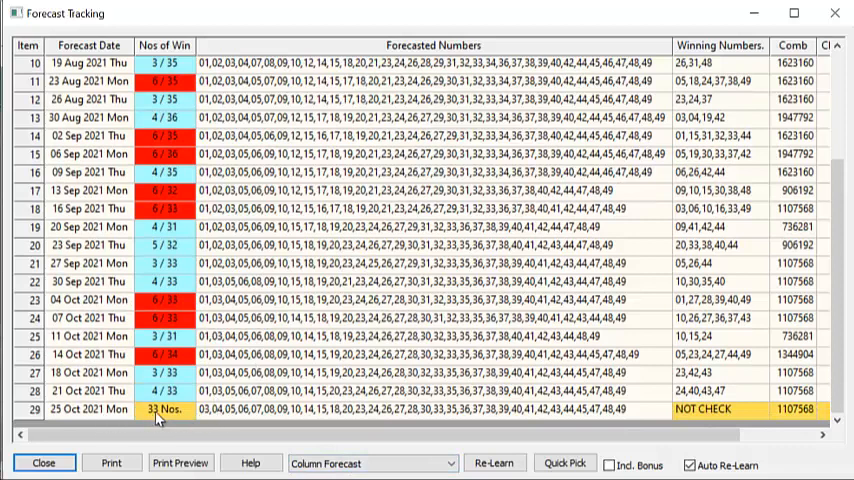
pyautogui.click(88, 410)
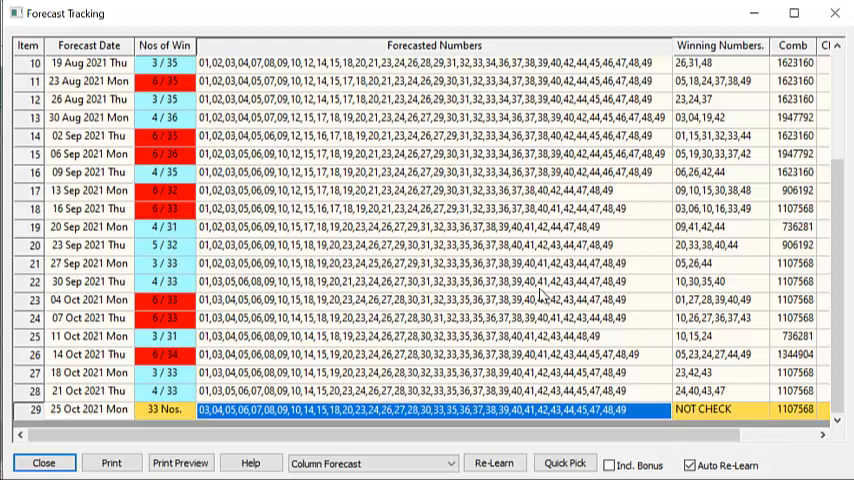
pyautogui.moveTo(835, 13)
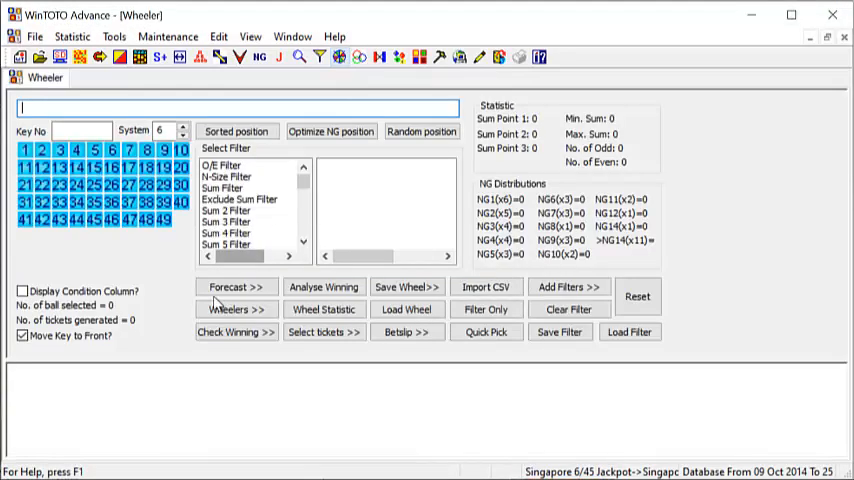
# - Load the 33 forecast numbers and recalculate neighbour pair analysis with span 2
pyautogui.click(236, 287)
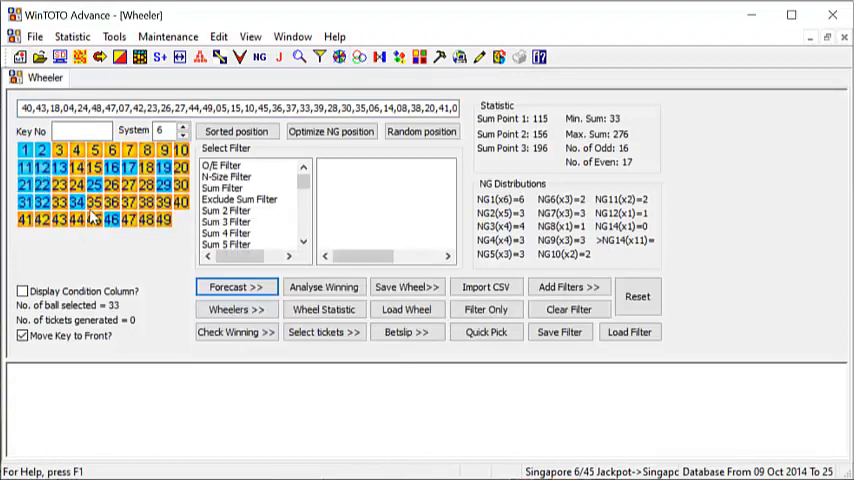
pyautogui.moveTo(240, 57)
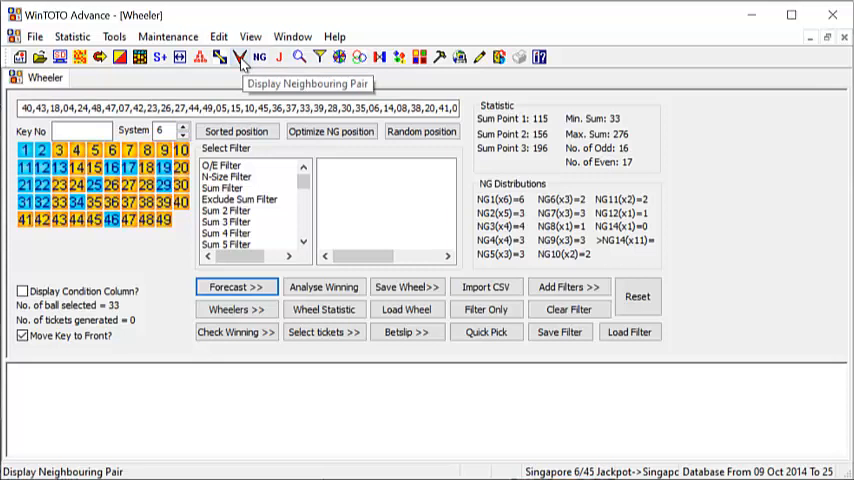
pyautogui.click(239, 57)
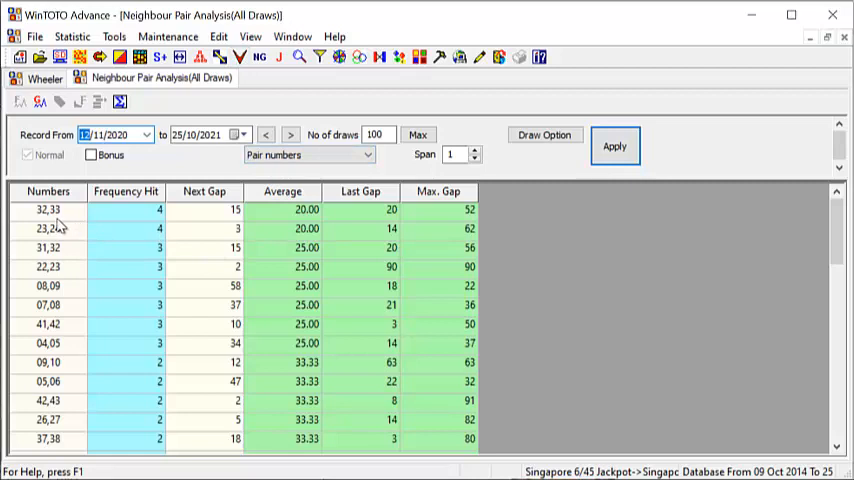
pyautogui.moveTo(118, 220)
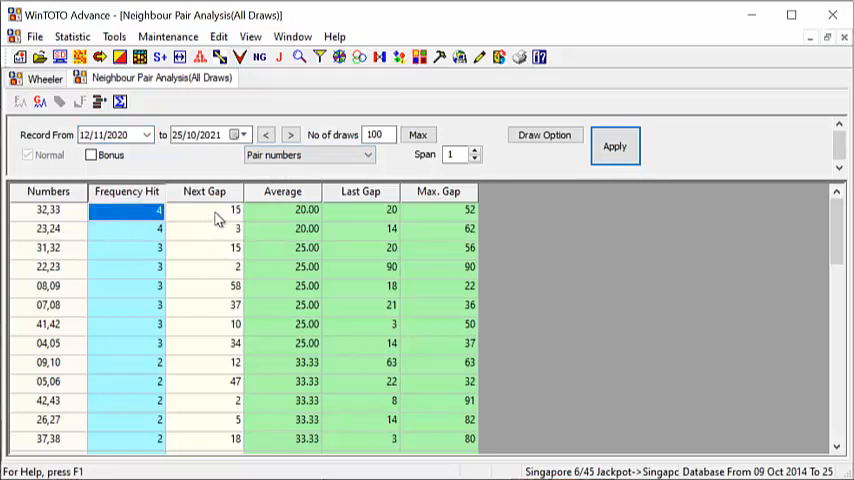
pyautogui.click(204, 210)
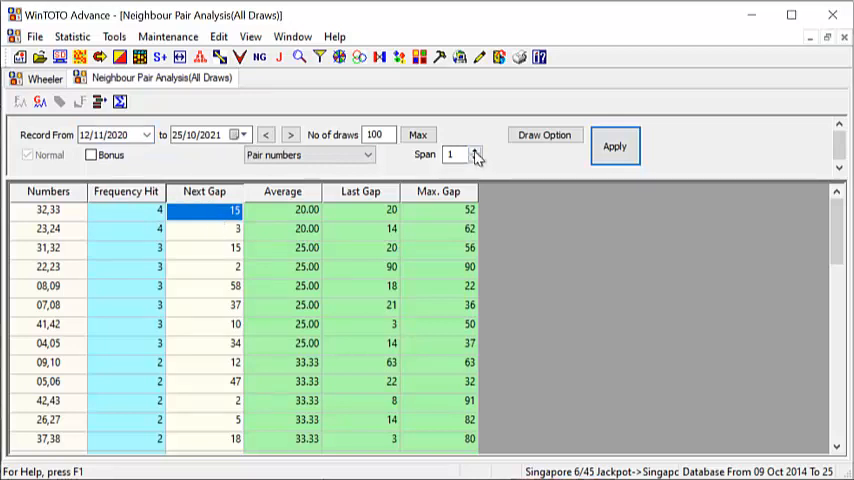
pyautogui.click(478, 151)
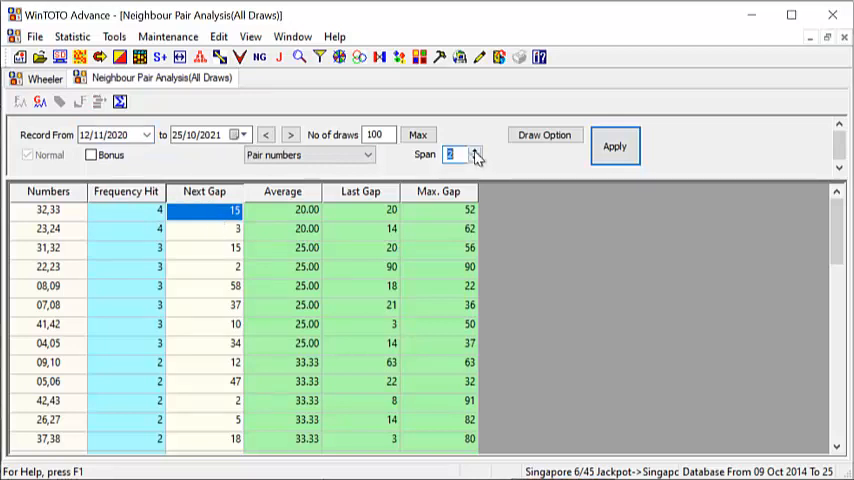
pyautogui.click(614, 146)
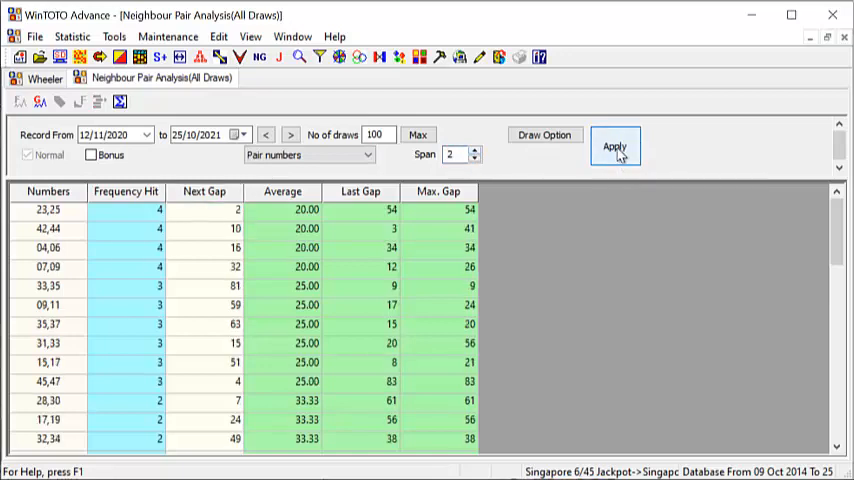
# - Check the 33,35 pair's average and maximum gap, then return to the Wheeler
pyautogui.click(127, 286)
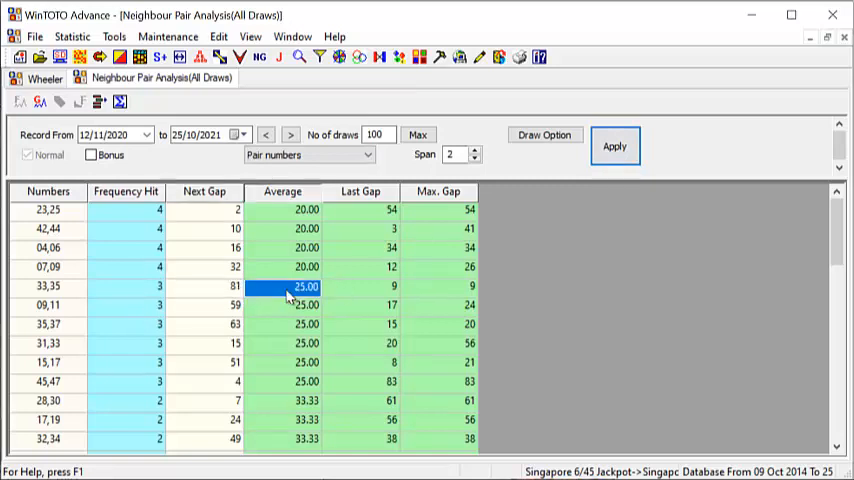
pyautogui.click(204, 286)
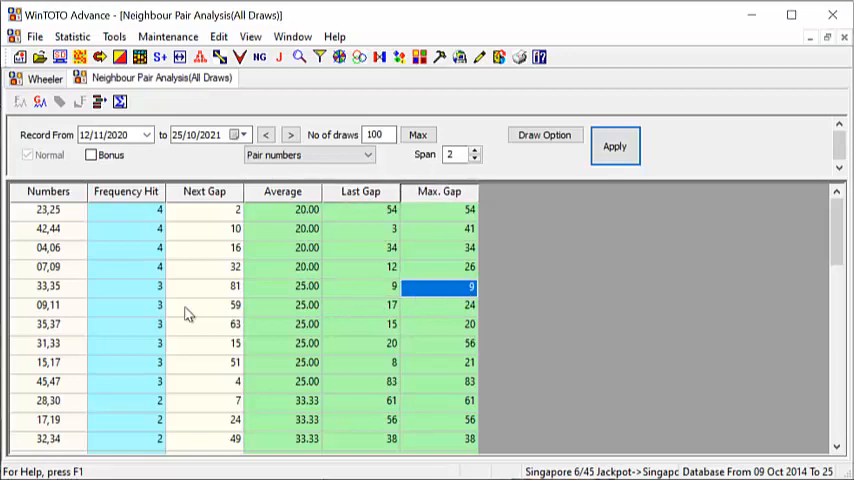
pyautogui.click(126, 286)
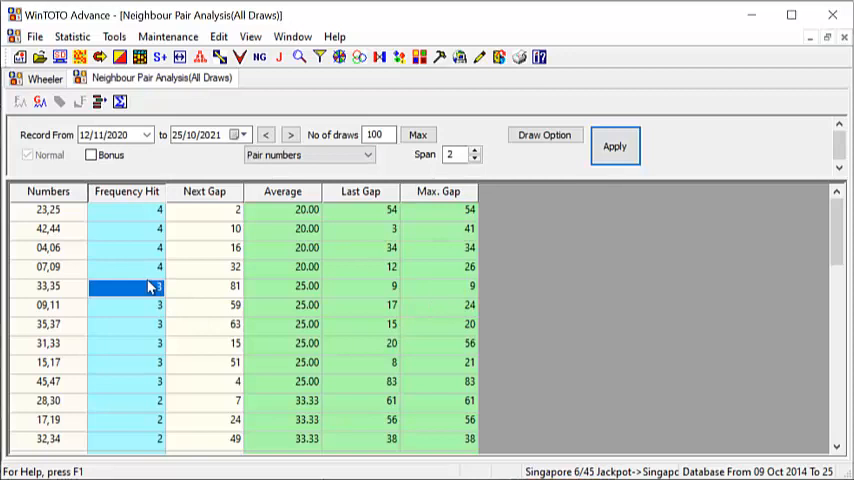
pyautogui.click(45, 79)
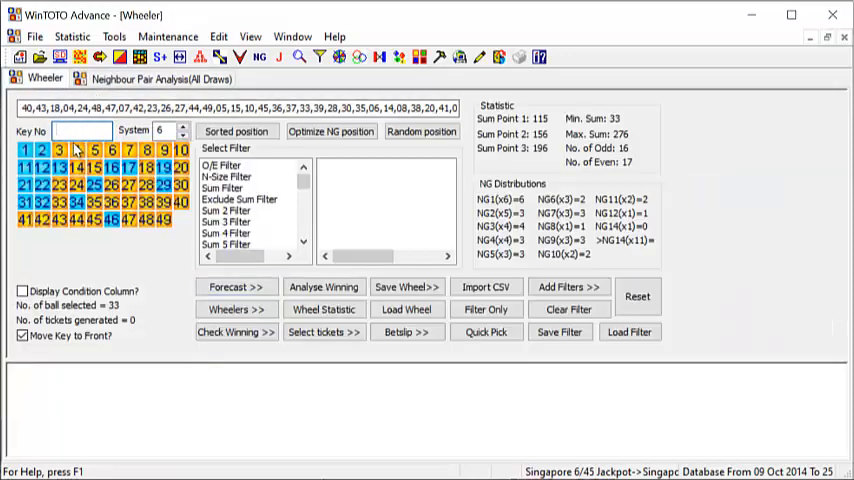
# - Enter 33 35 as the wheel's key numbers
pyautogui.write('33 3')
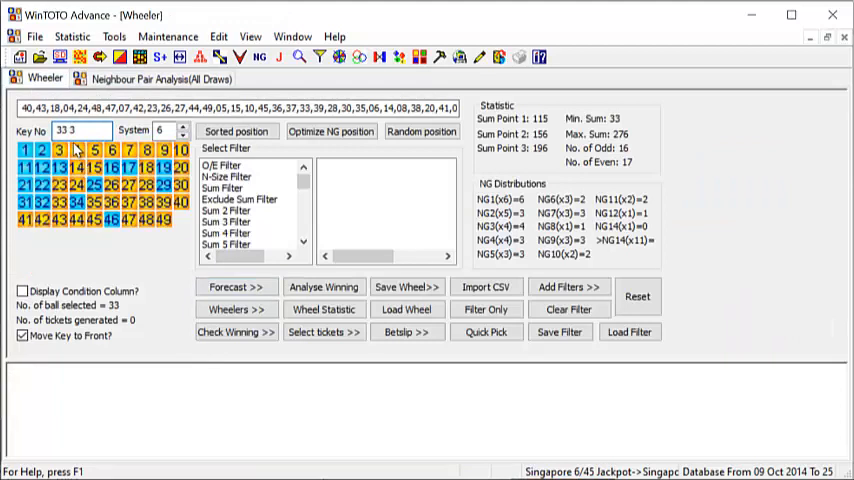
pyautogui.click(94, 184)
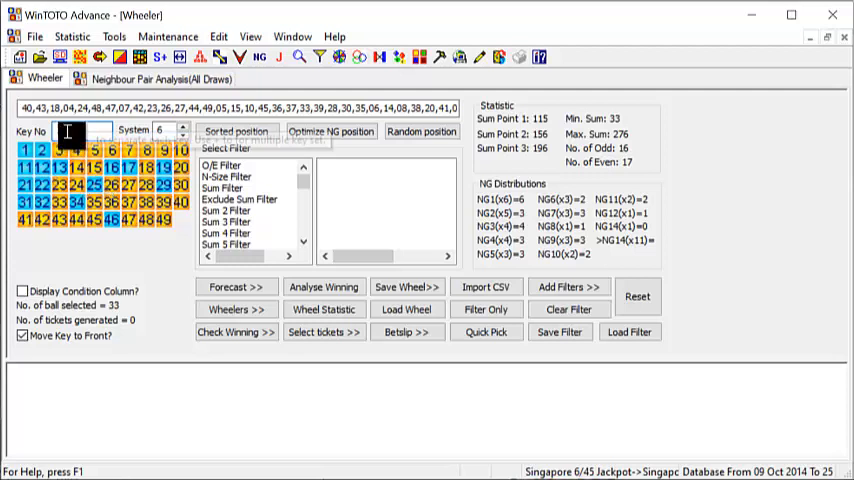
pyautogui.write('33 35')
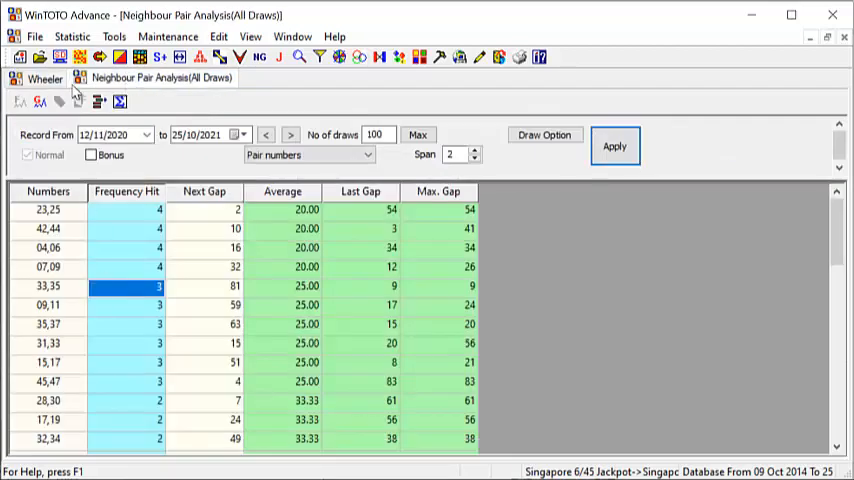
# - On the Wheeler, add sum-point filters 195-197, 155-157 and 114-116
pyautogui.click(45, 79)
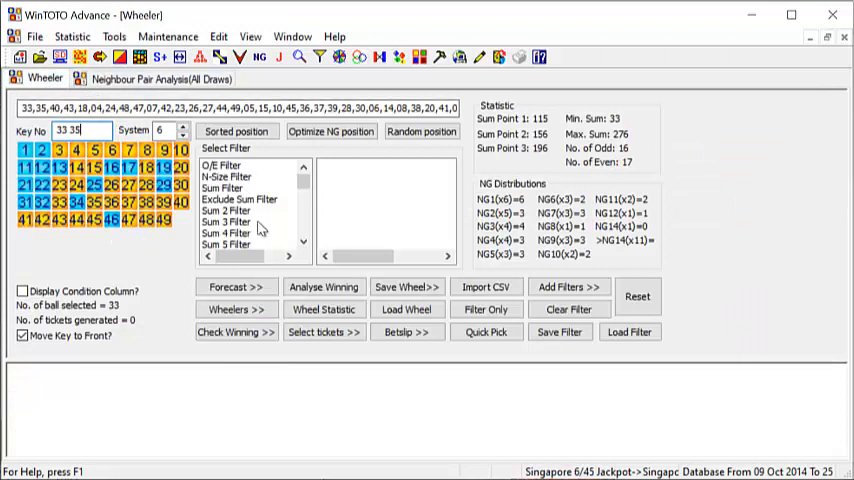
pyautogui.click(569, 287)
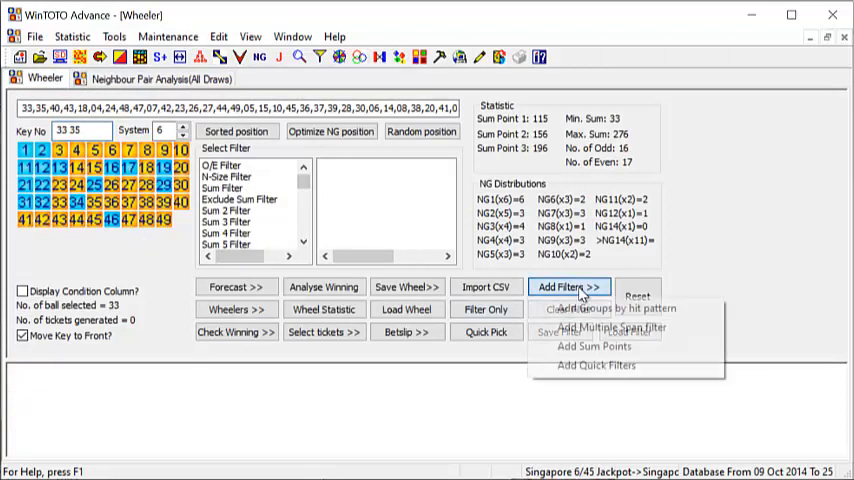
pyautogui.click(593, 346)
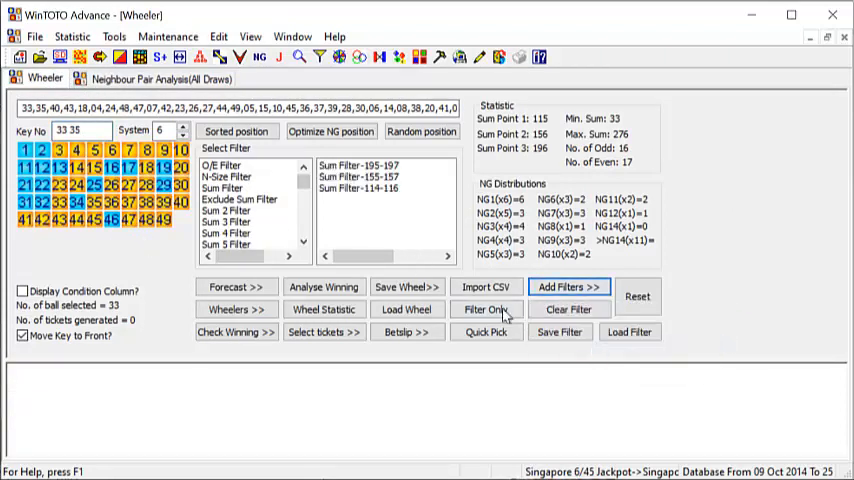
pyautogui.moveTo(378, 180)
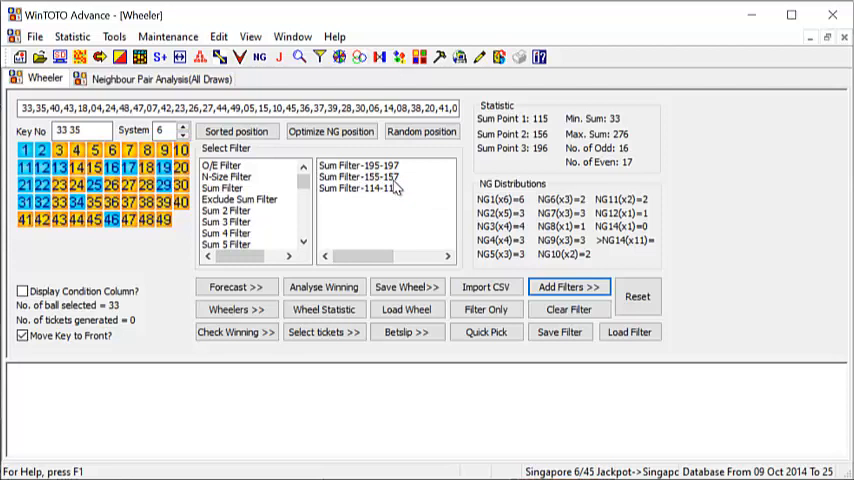
pyautogui.moveTo(407, 332)
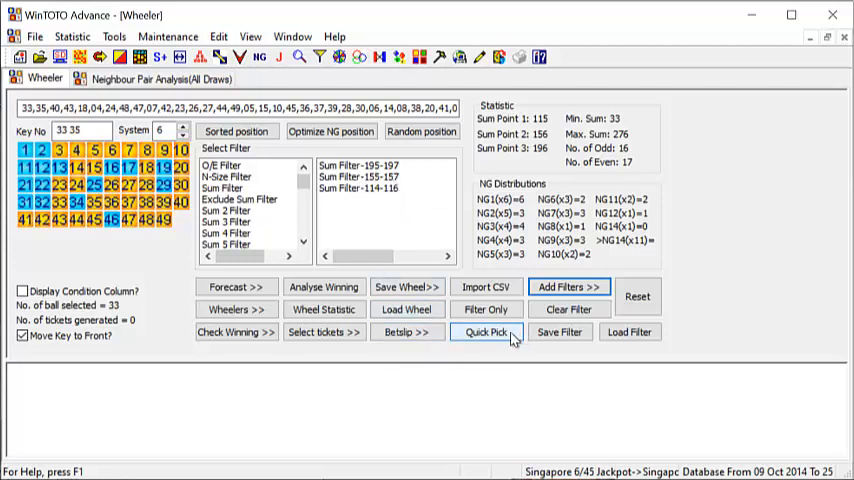
# - Quick-pick 30 tickets and check the first ticket's sum
pyautogui.click(486, 332)
pyautogui.write('30')
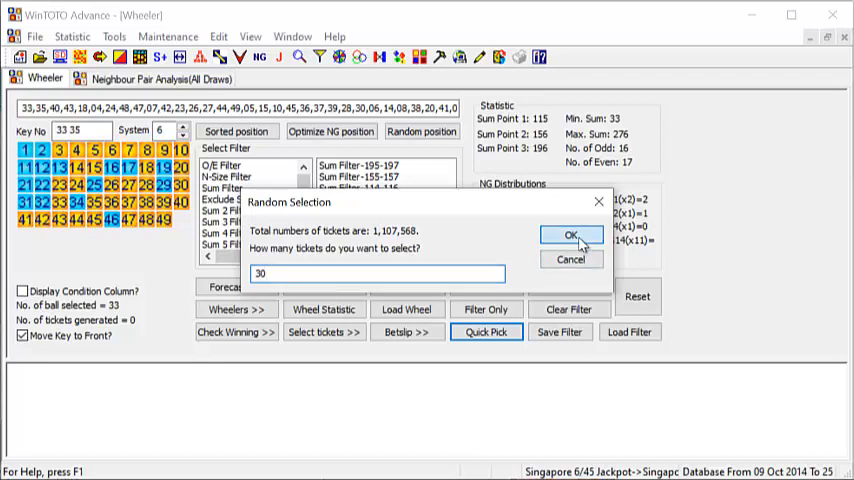
pyautogui.click(571, 235)
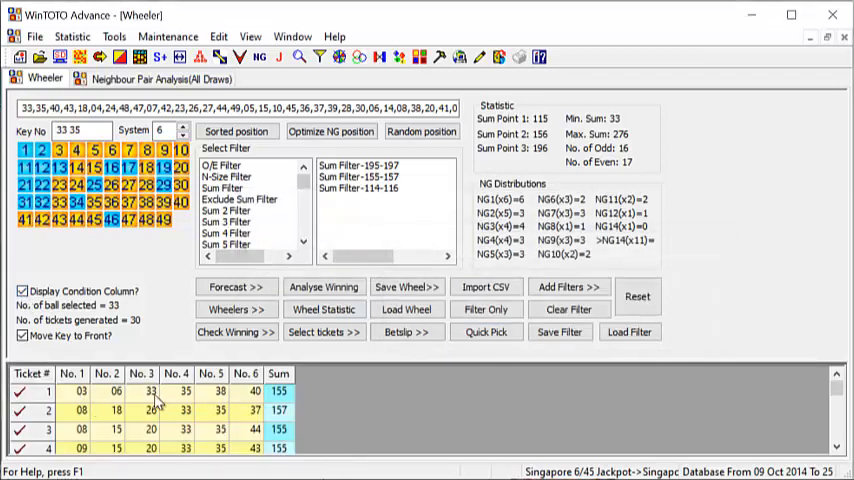
pyautogui.click(141, 391)
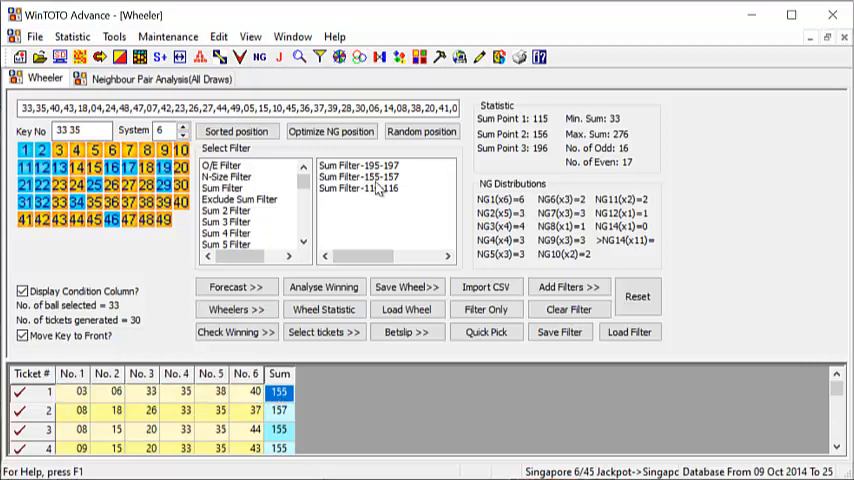
pyautogui.moveTo(385, 188)
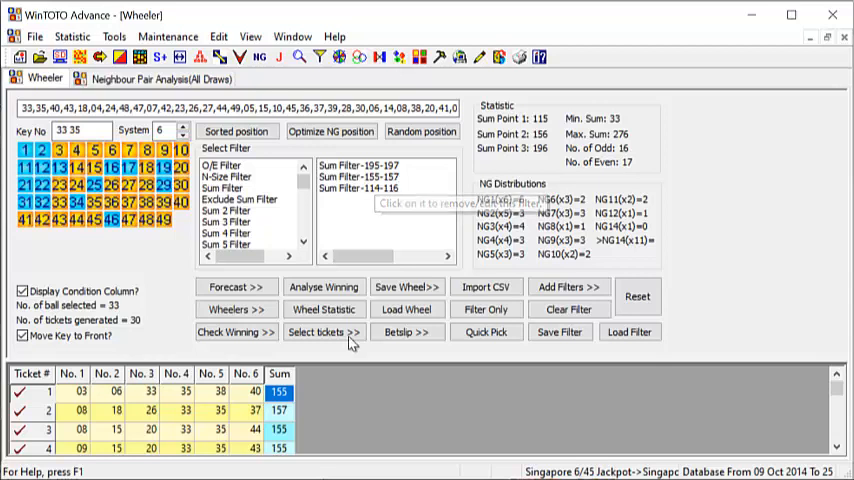
pyautogui.moveTo(407, 332)
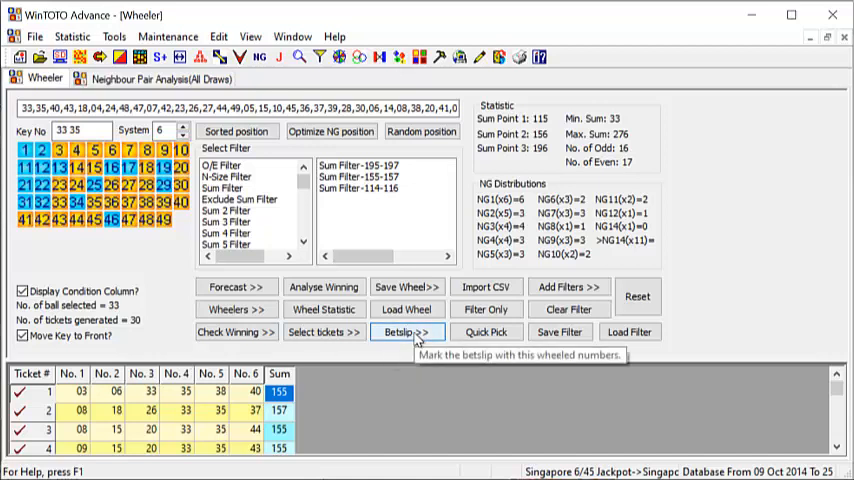
pyautogui.click(407, 332)
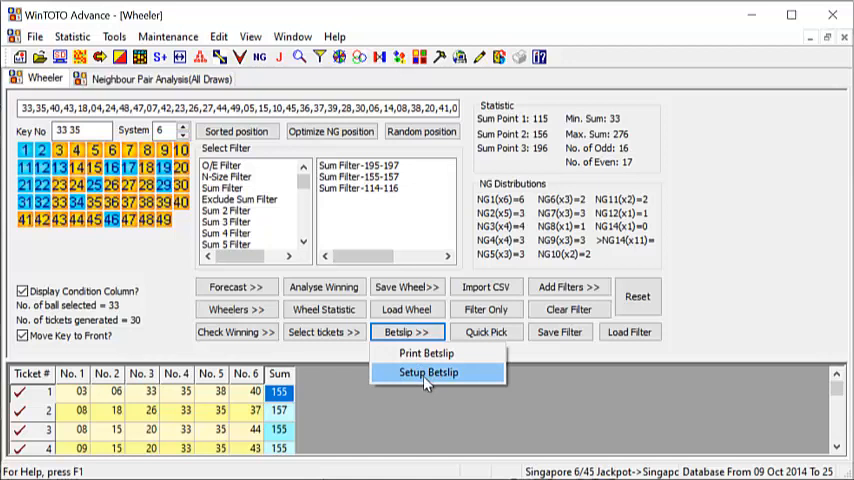
# - Open and close the betslip layout setup, keeping the 30 tickets listed
pyautogui.click(428, 372)
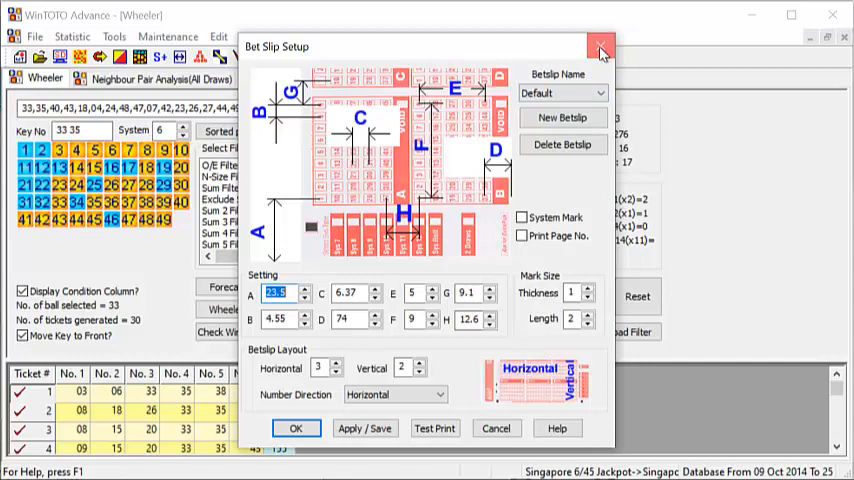
pyautogui.click(601, 47)
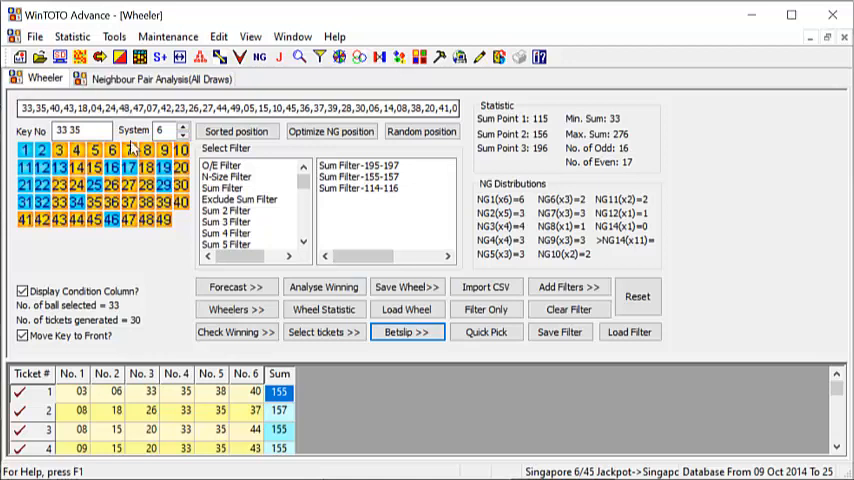
pyautogui.moveTo(365, 192)
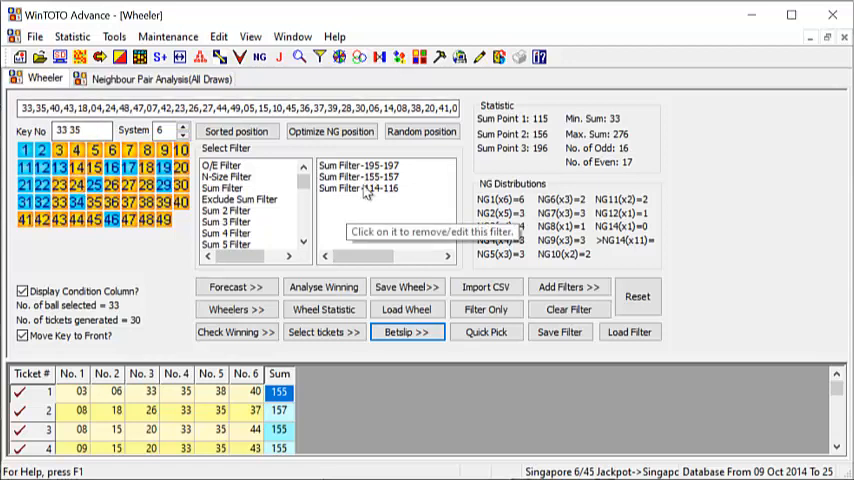
pyautogui.moveTo(366, 192)
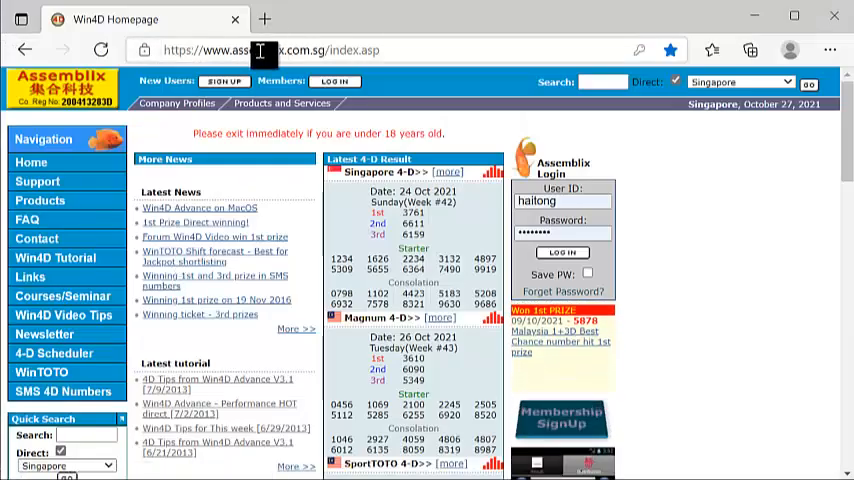
pyautogui.moveTo(40, 200)
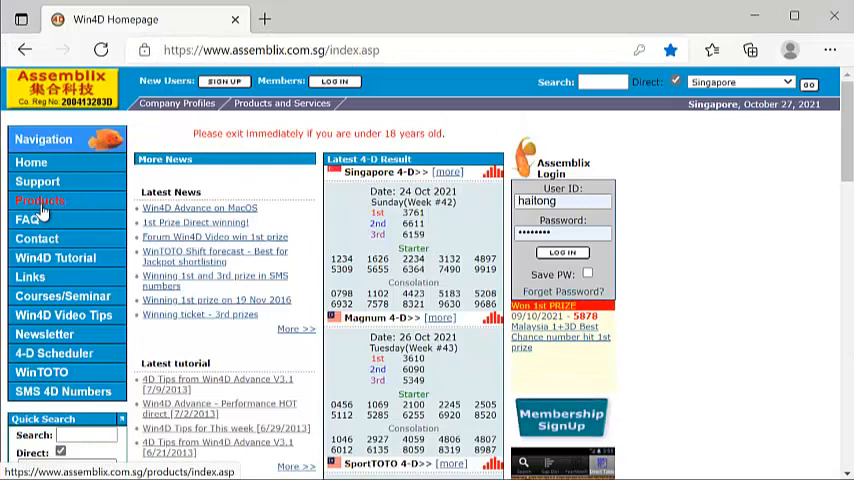
# - Under Products, choose Buy Now for WinTOTO Advance Version 3.9 ($698 SGD)
pyautogui.click(40, 201)
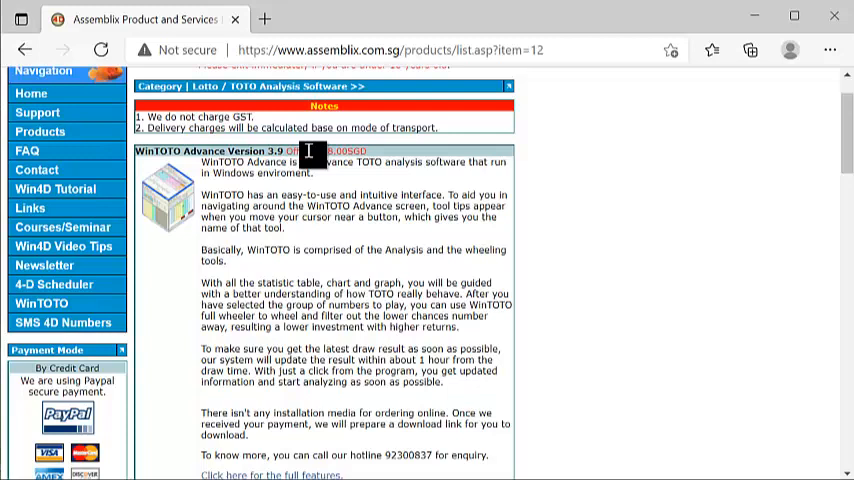
pyautogui.scroll(-3)
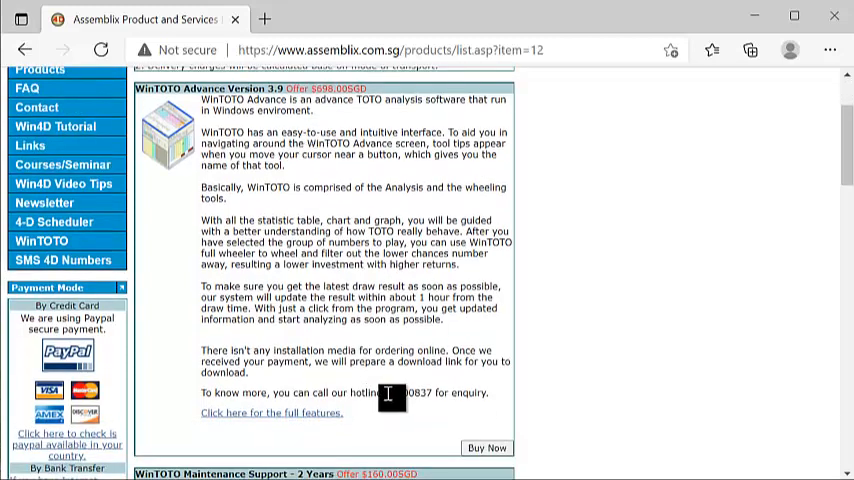
pyautogui.moveTo(389, 408)
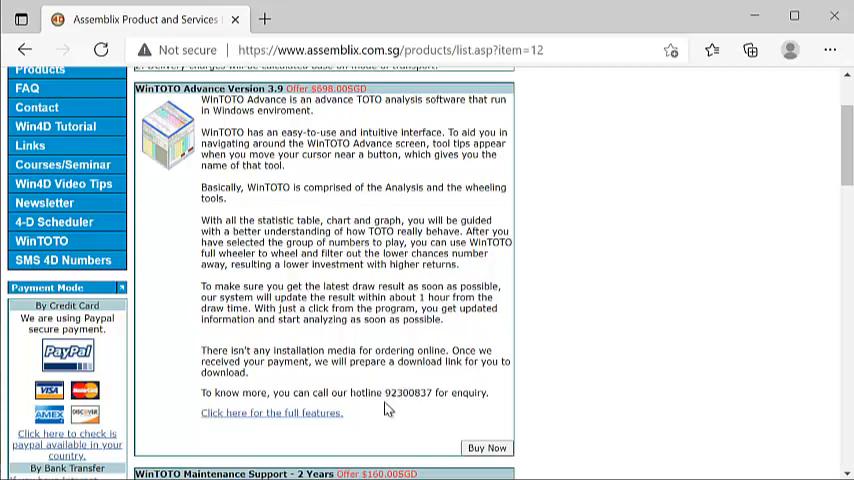
pyautogui.moveTo(430, 406)
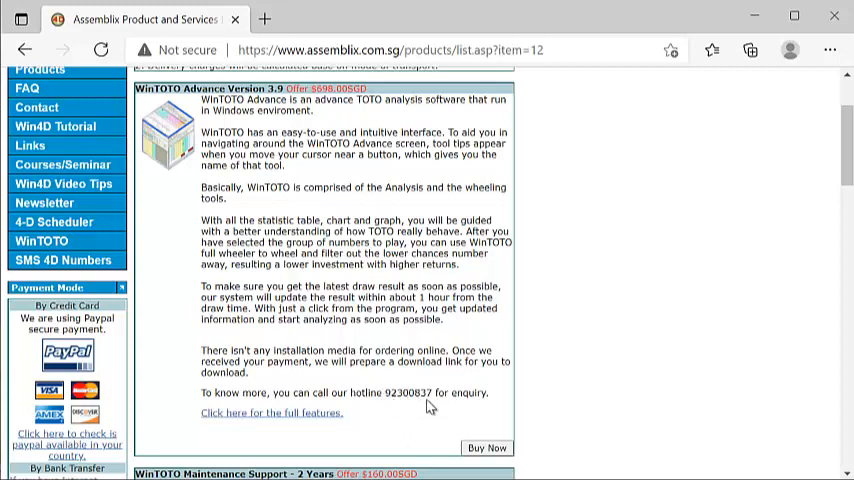
pyautogui.click(487, 447)
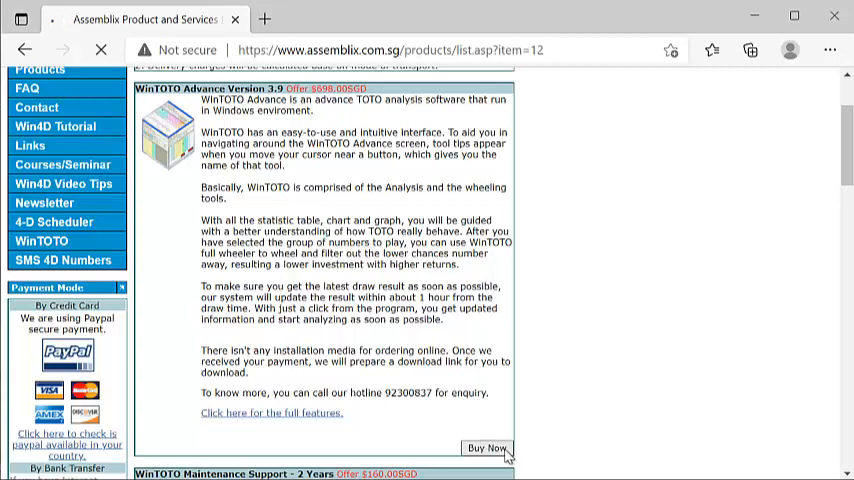
# - Highlight the payment option wording and scroll through the bank transfer details
pyautogui.click(487, 448)
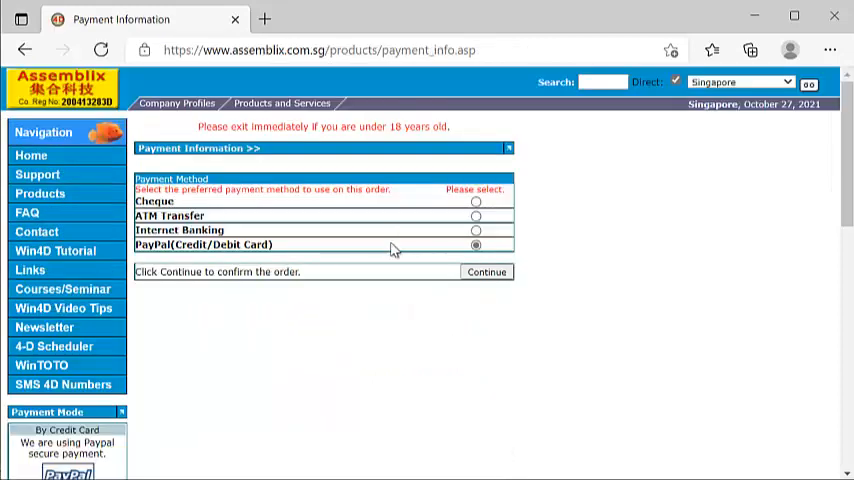
pyautogui.doubleClick(220, 245)
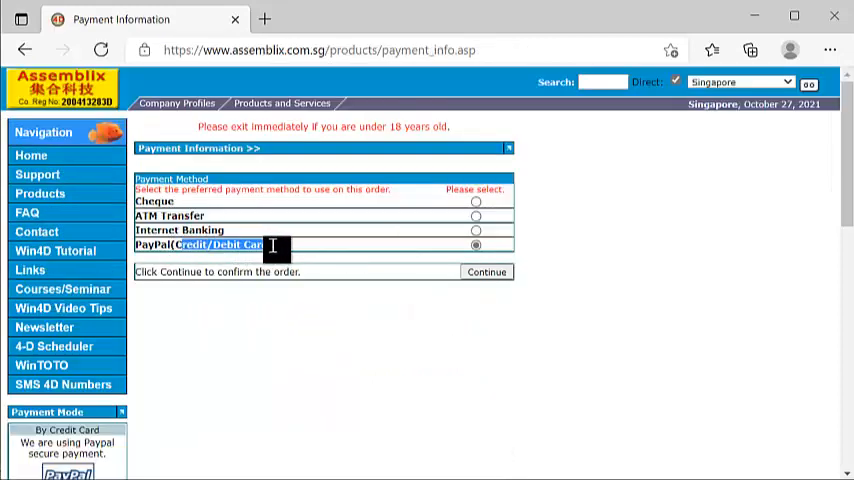
pyautogui.scroll(-3)
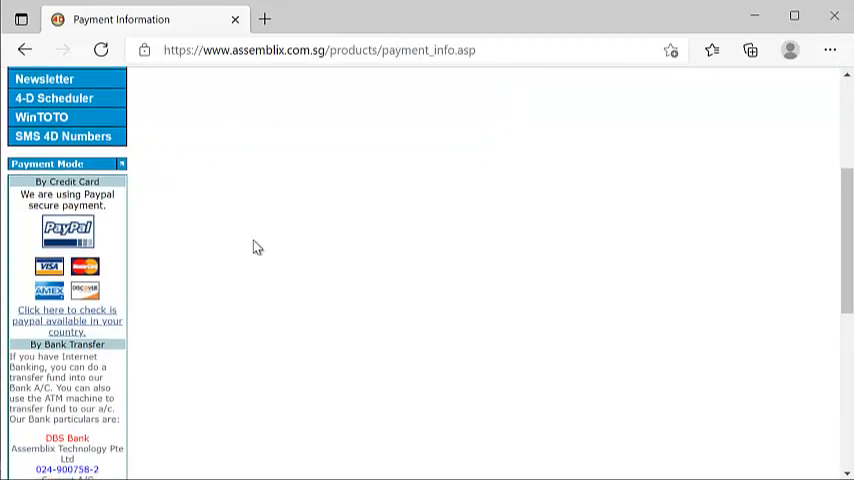
pyautogui.scroll(-3)
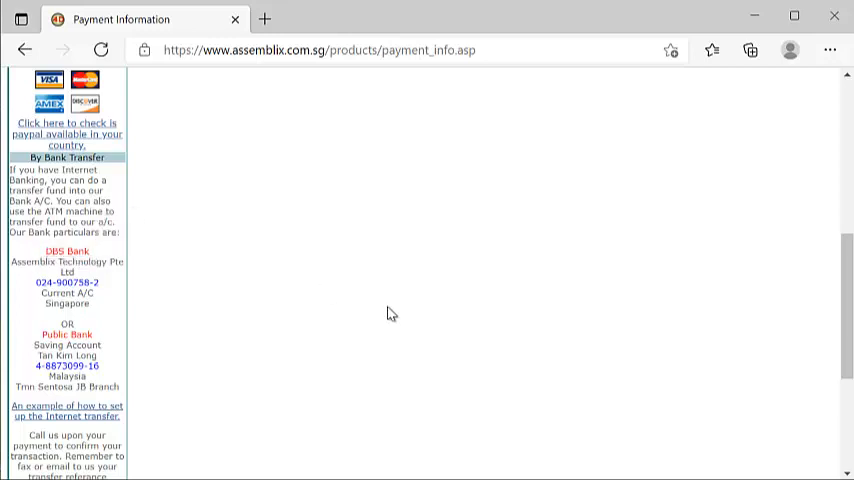
pyautogui.scroll(3)
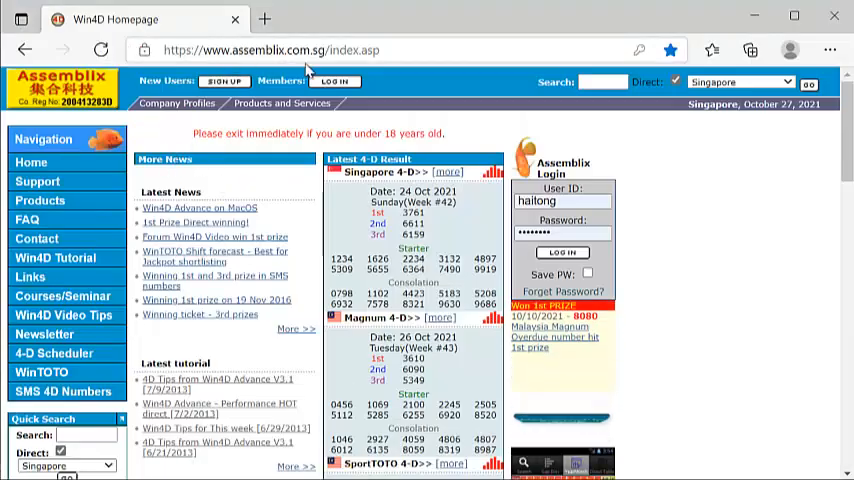
pyautogui.moveTo(40, 201)
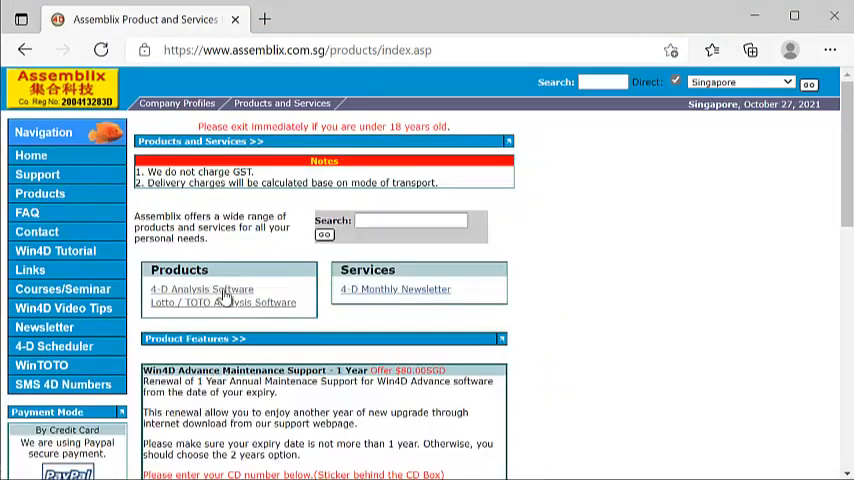
# - Reopen the Lotto / TOTO Analysis Software category and scroll to WinTOTO Advance 3.9
pyautogui.click(235, 302)
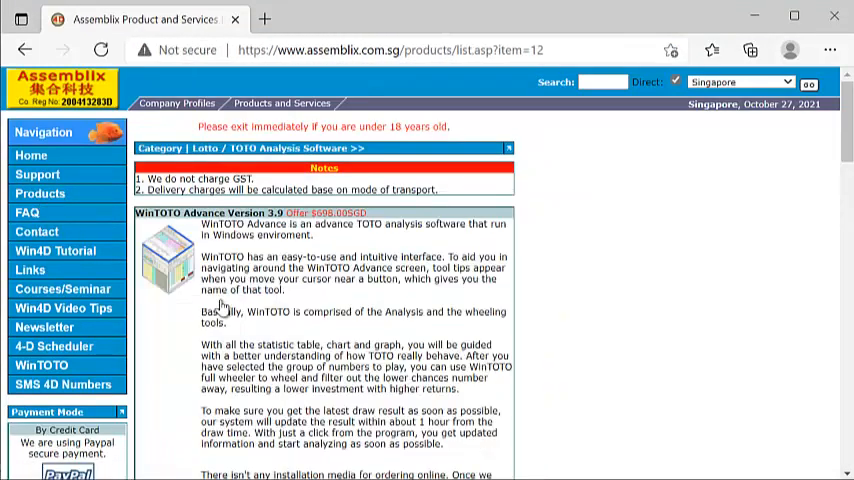
pyautogui.scroll(-3)
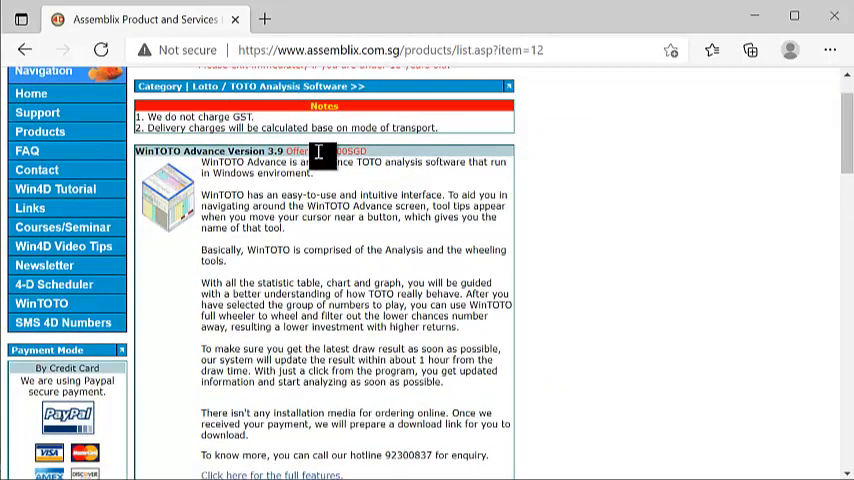
pyautogui.moveTo(352, 222)
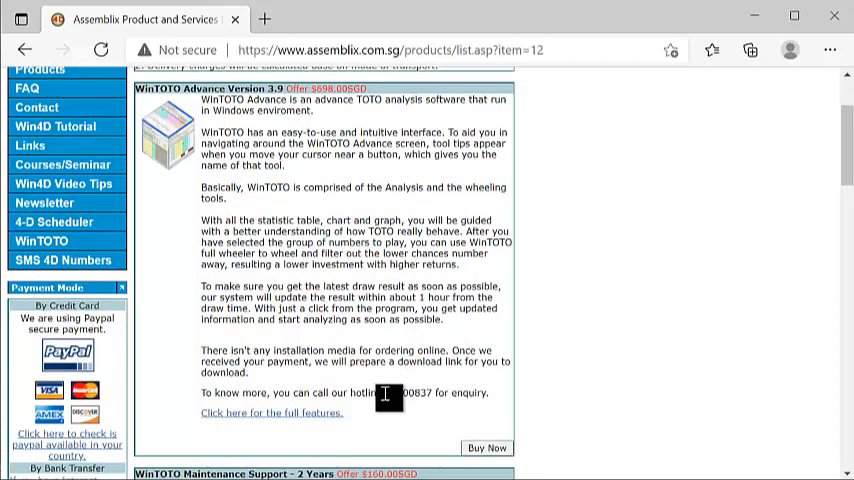
pyautogui.moveTo(391, 411)
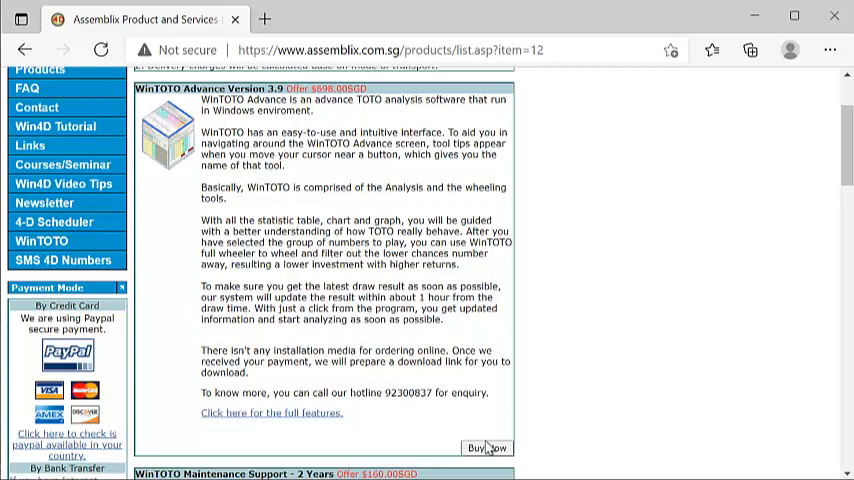
pyautogui.click(487, 448)
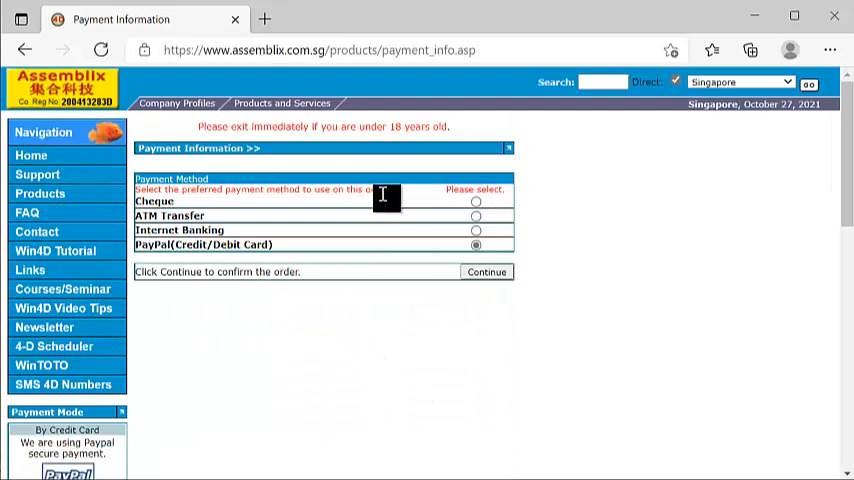
pyautogui.moveTo(390, 234)
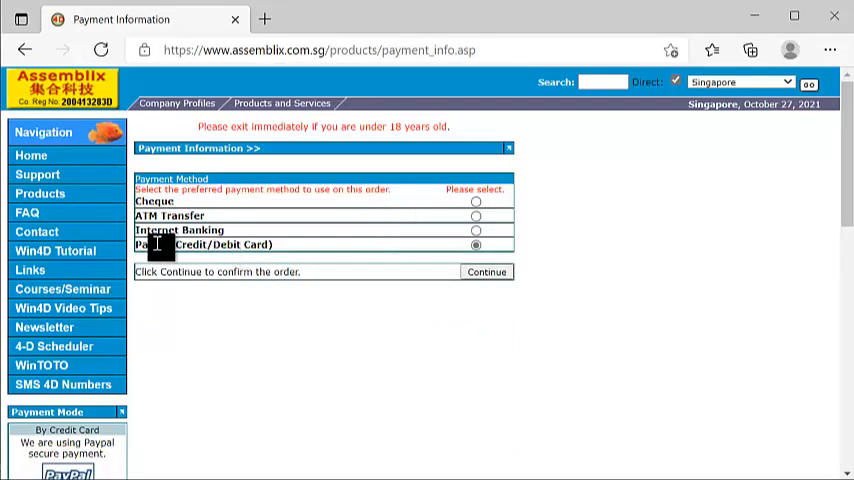
pyautogui.scroll(-3)
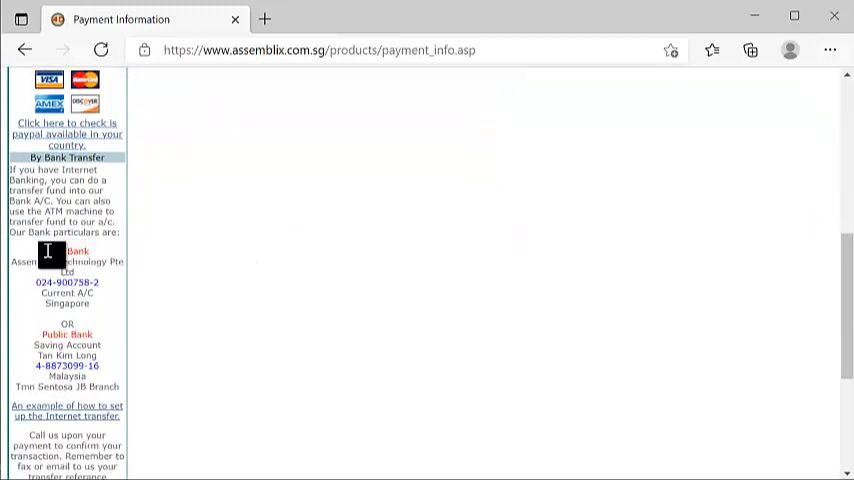
pyautogui.moveTo(170, 338)
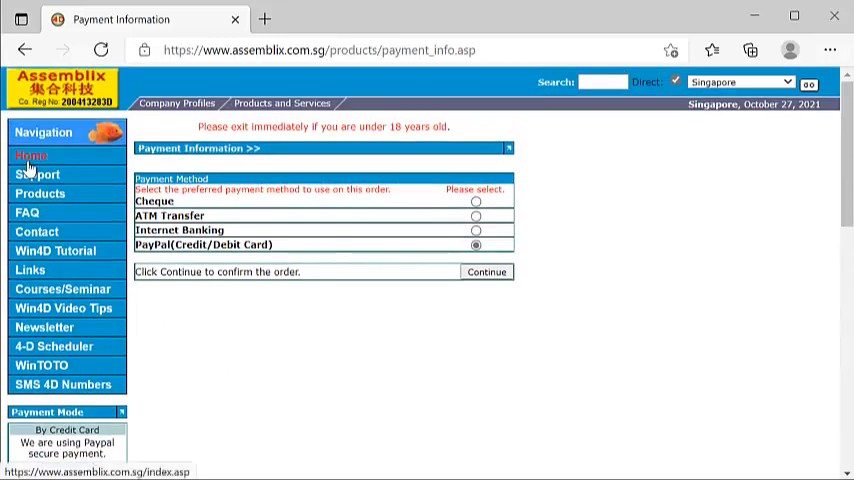
pyautogui.click(31, 155)
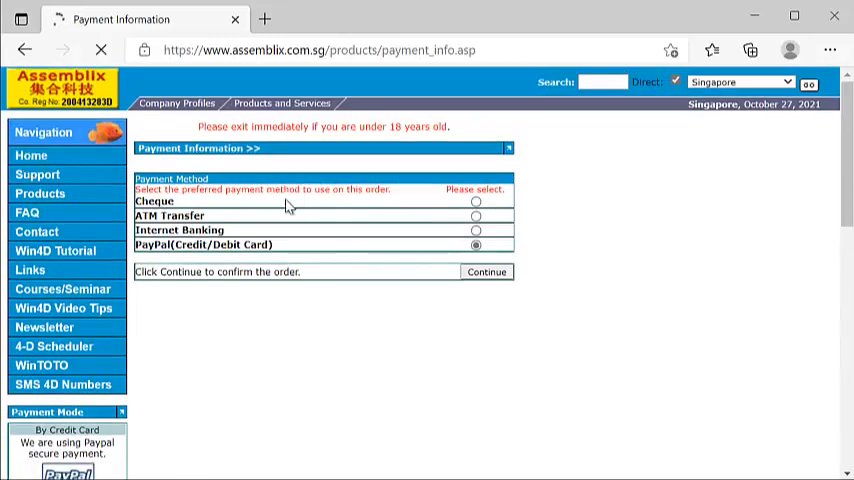